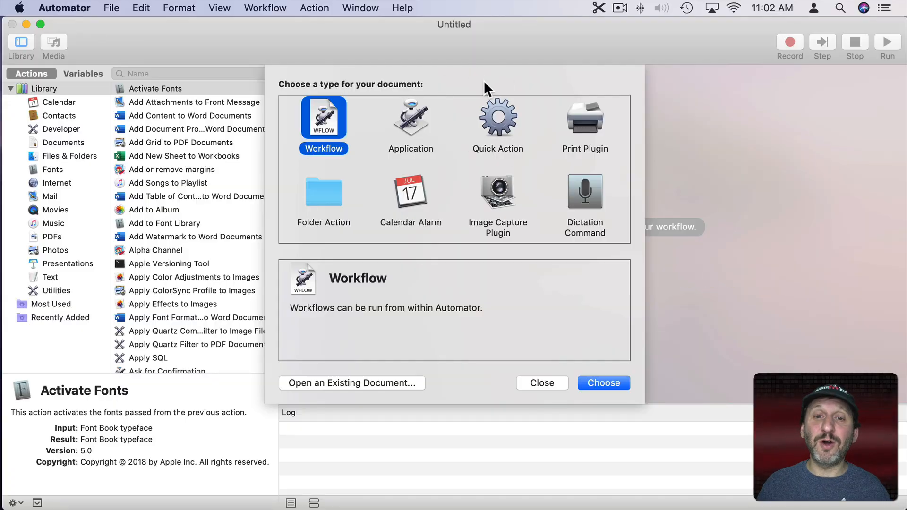
# Create a new Quick Action document from the type chooser.
pyautogui.click(498, 119)
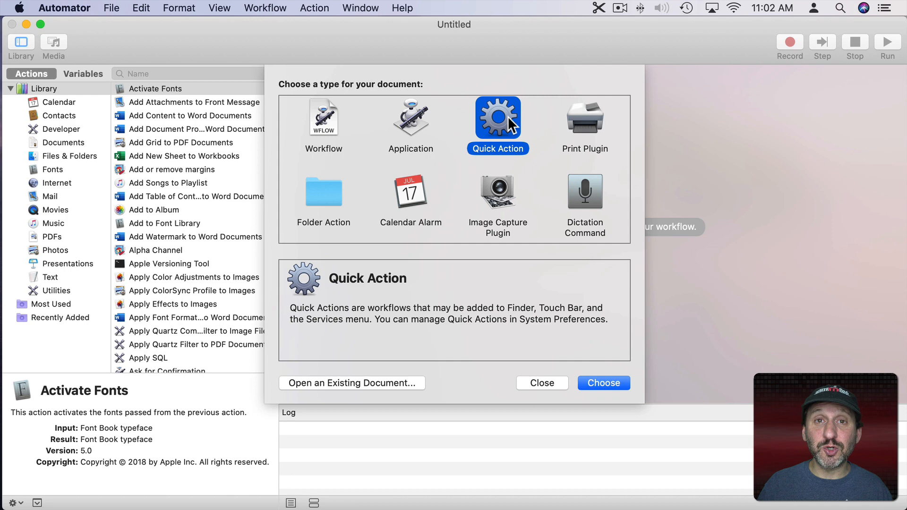
pyautogui.click(603, 382)
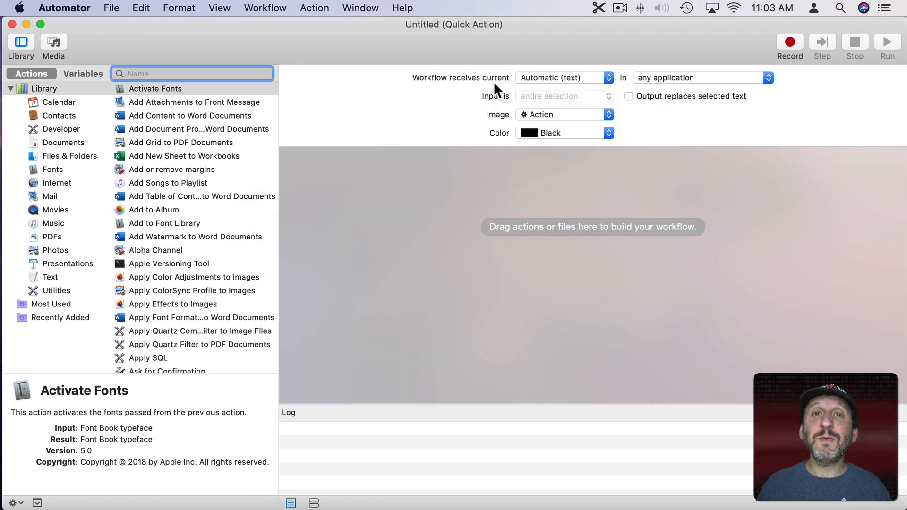
pyautogui.moveTo(547, 81)
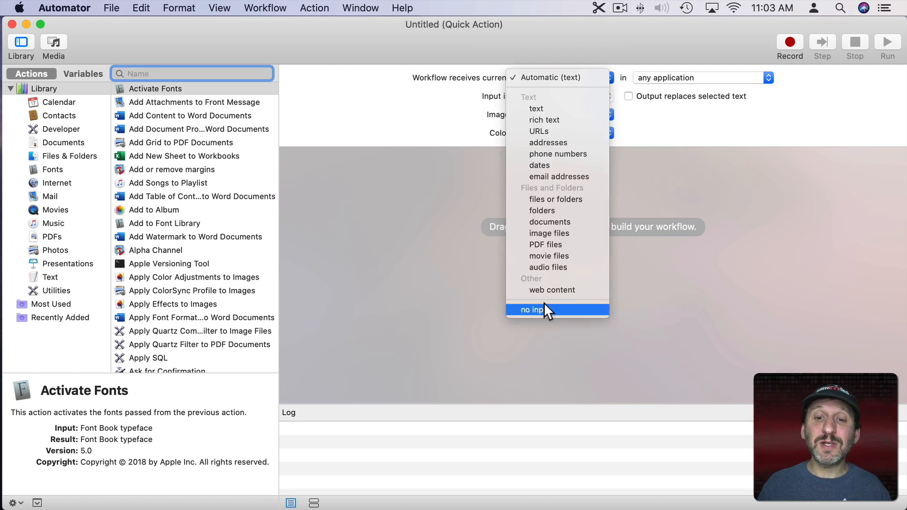
pyautogui.moveTo(551, 90)
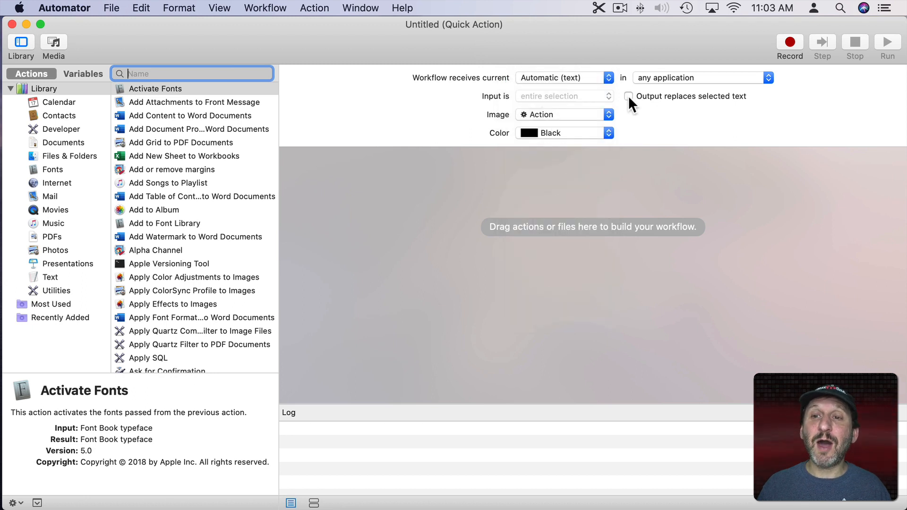
# Enable 'Output replaces selected text' in the workflow settings bar.
pyautogui.click(629, 96)
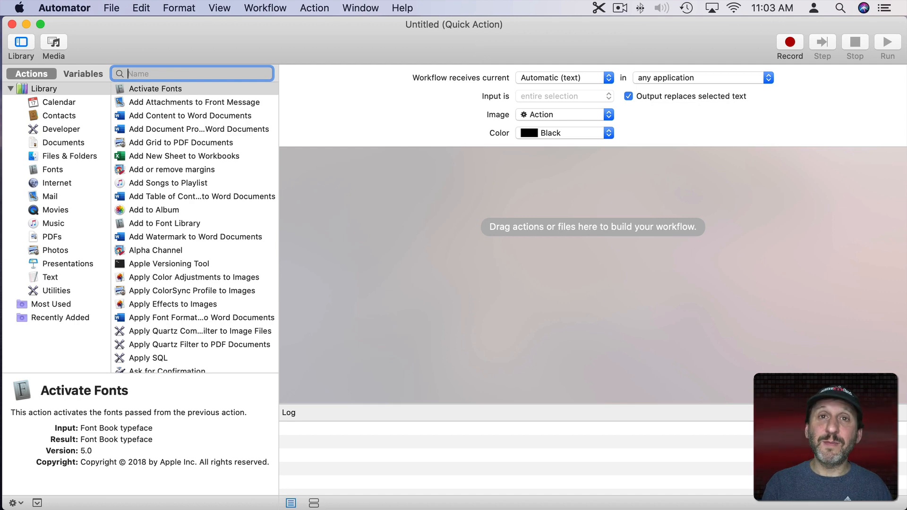
# Add an Ask for Text action asking 'Name?' with an answer required, and test-run it.
pyautogui.write('ask')
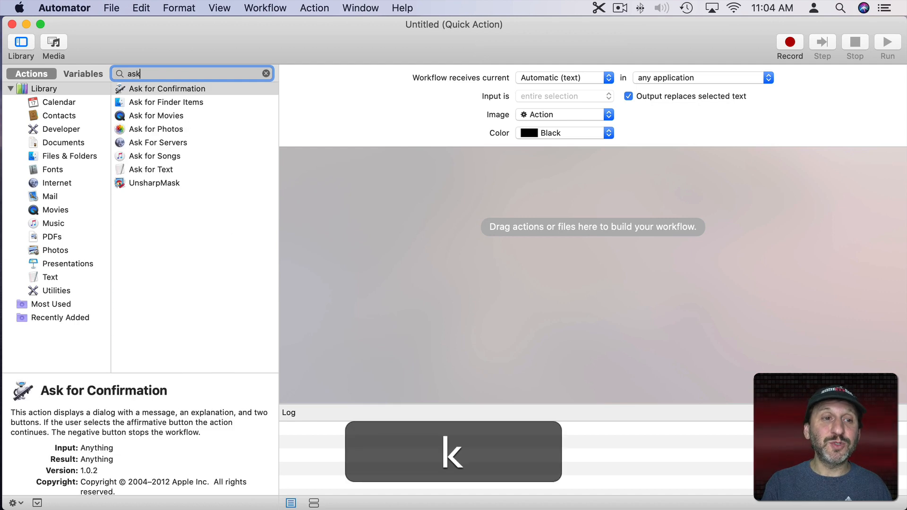
pyautogui.doubleClick(154, 169)
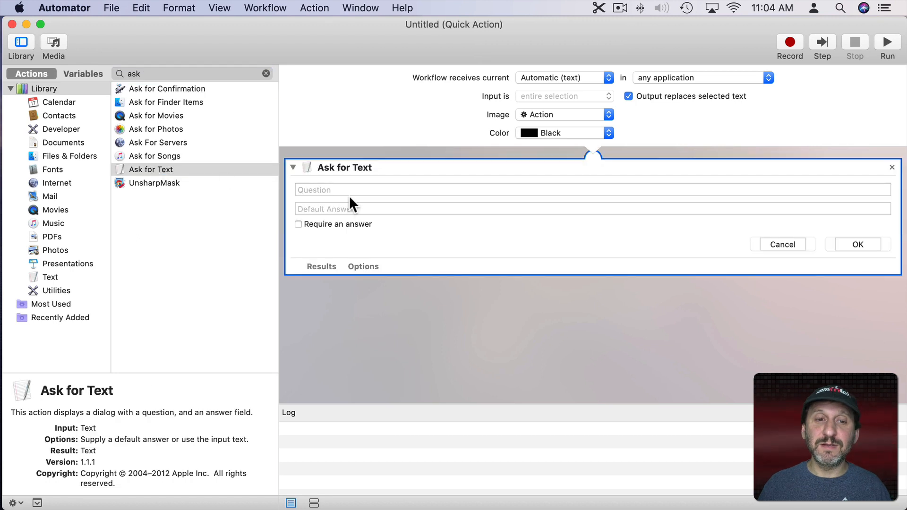
pyautogui.write('Name?')
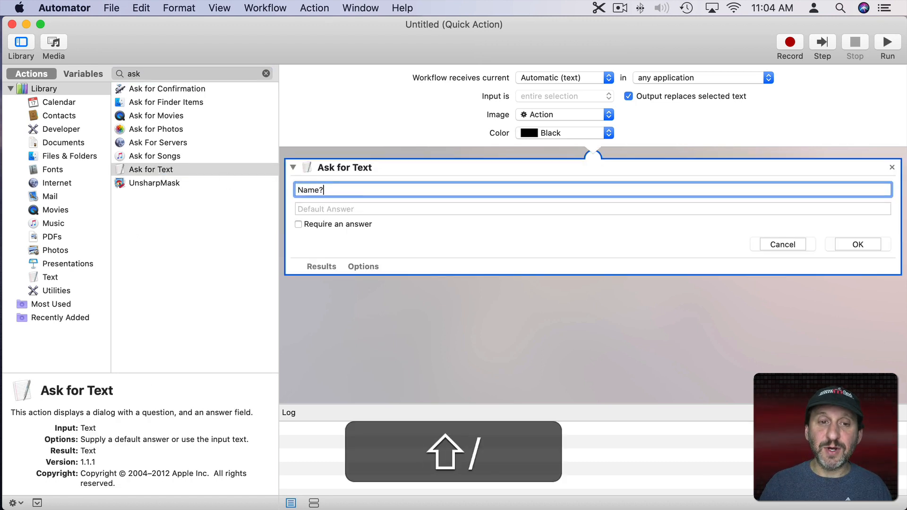
pyautogui.click(298, 225)
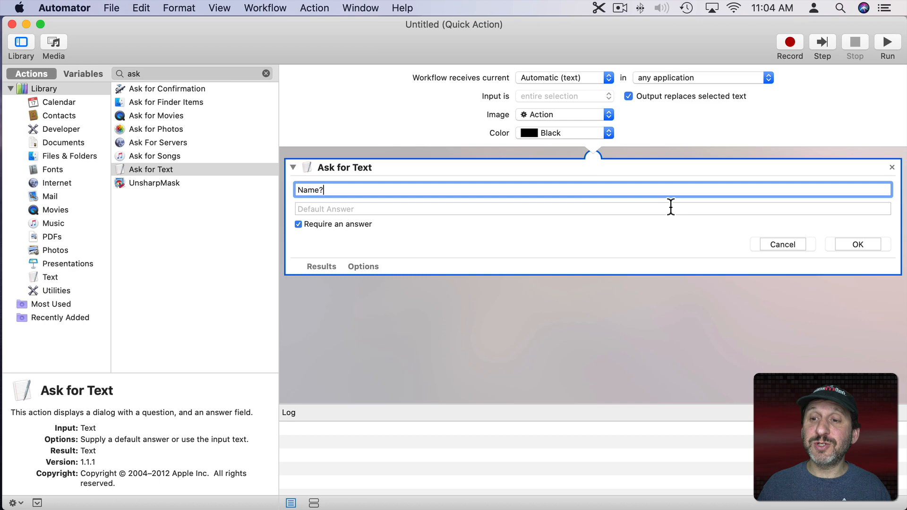
pyautogui.click(887, 43)
pyautogui.write('s')
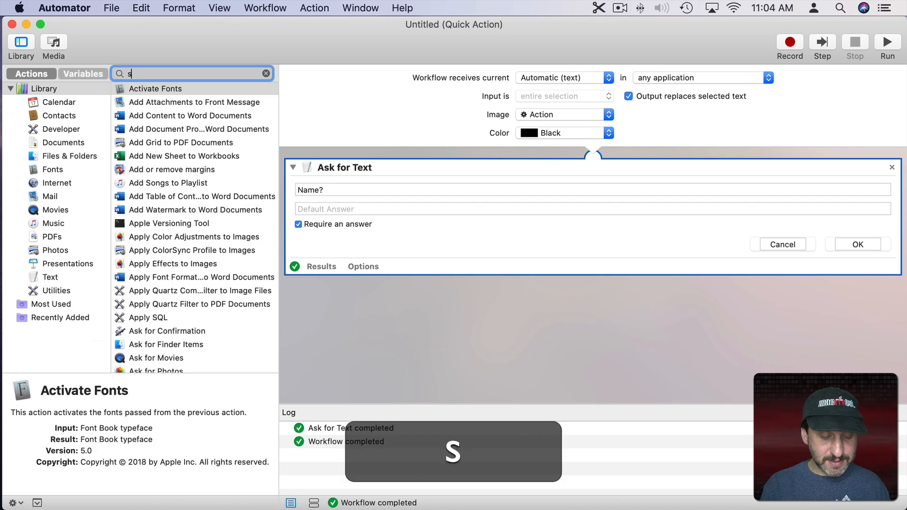
# Add a Set Value of Variable action storing the answer in a new variable 'Name'.
pyautogui.write('et var')
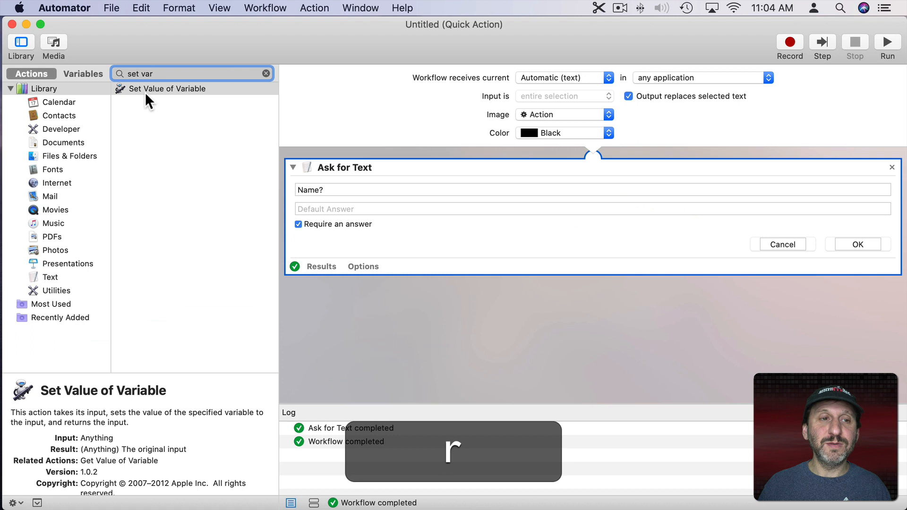
pyautogui.doubleClick(166, 88)
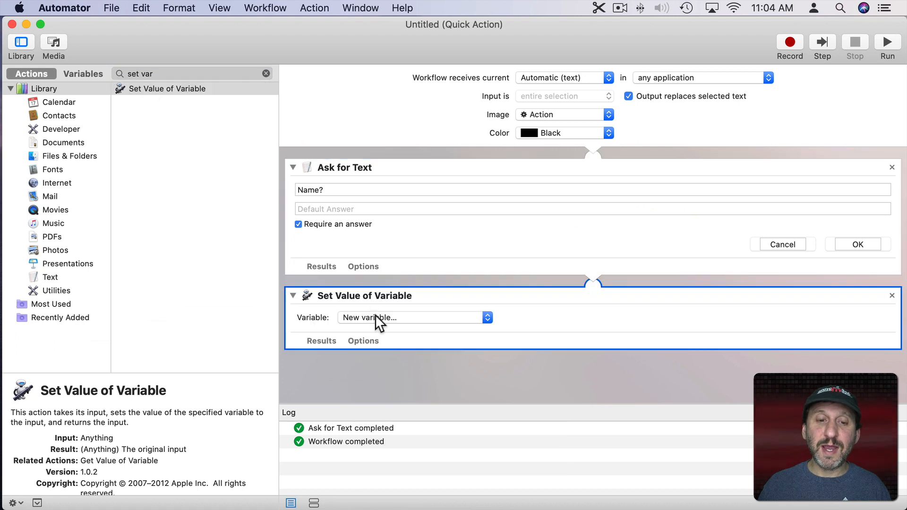
pyautogui.click(487, 318)
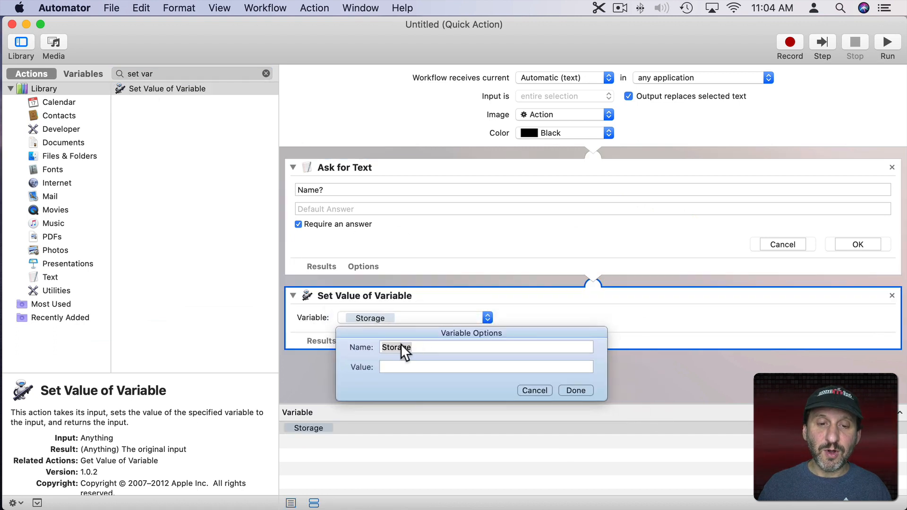
pyautogui.write('Name')
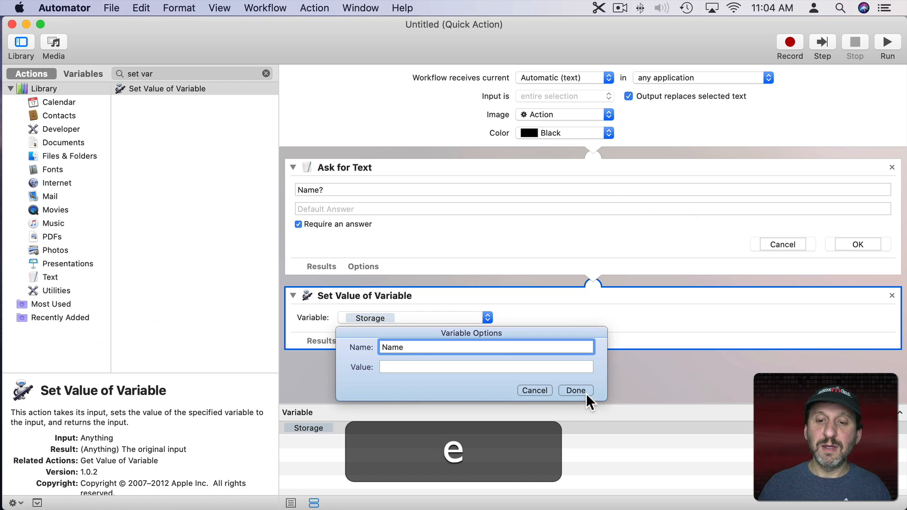
pyautogui.click(576, 390)
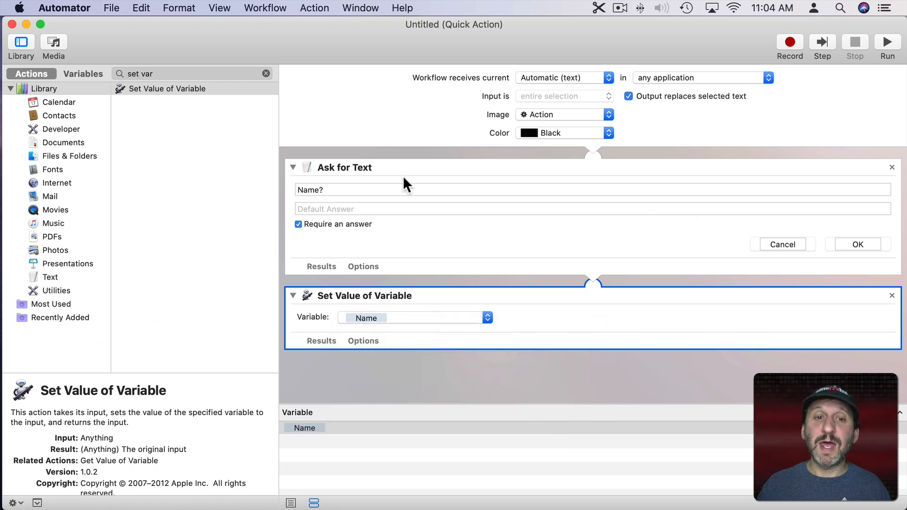
pyautogui.moveTo(403, 338)
pyautogui.write('ask')
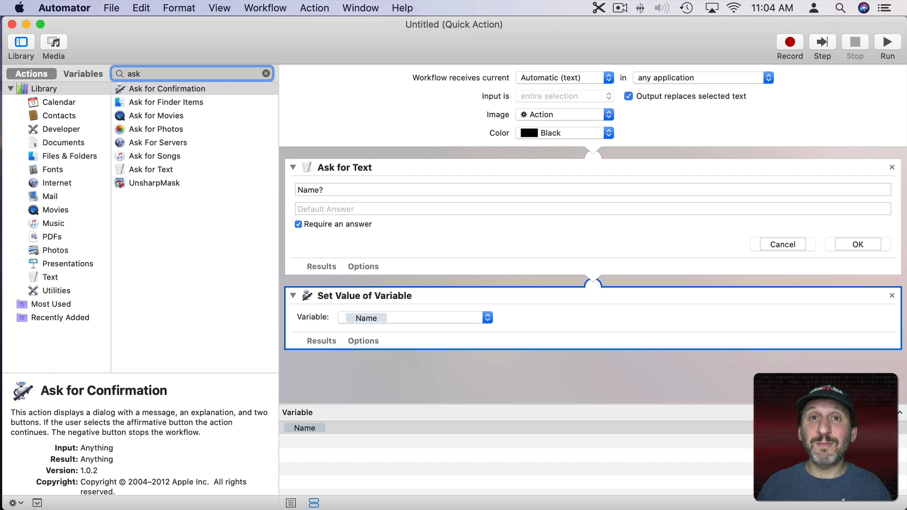
# Add a second Ask for Text action asking 'Days?' with an answer required.
pyautogui.click(190, 74)
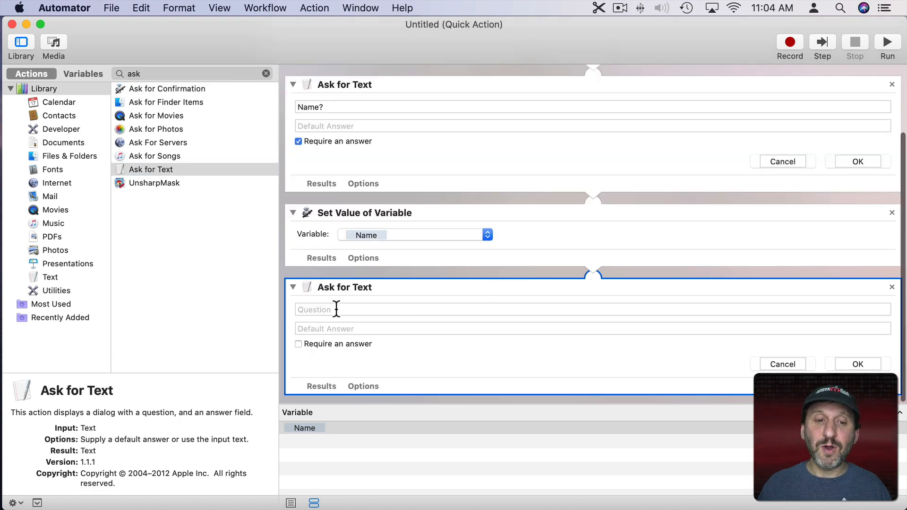
pyautogui.write('D')
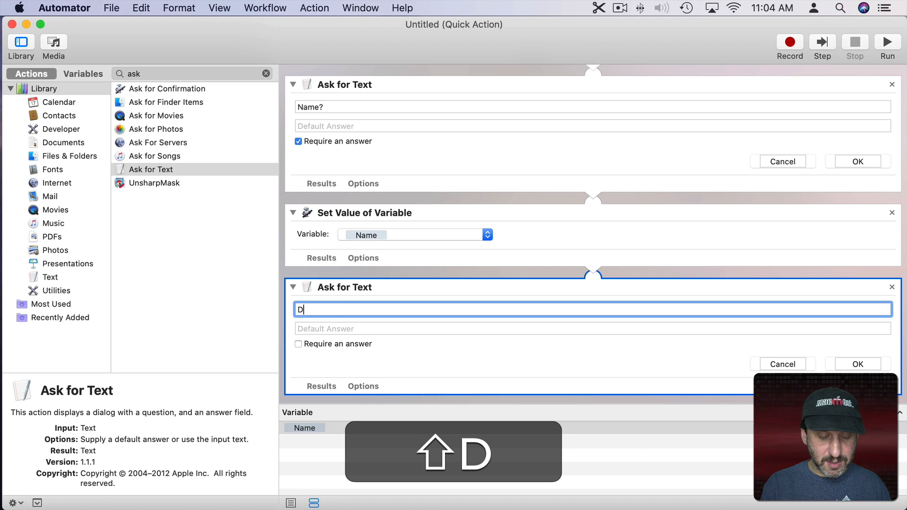
pyautogui.write('ays?')
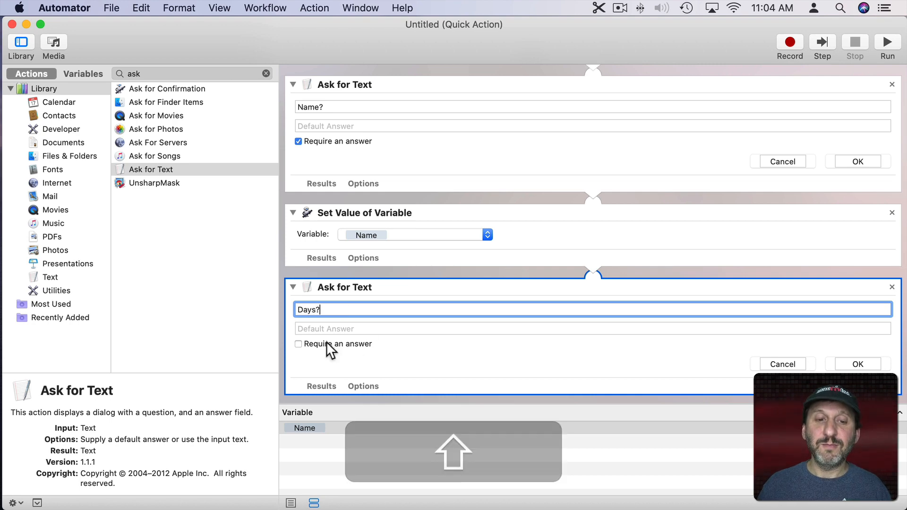
pyautogui.click(298, 344)
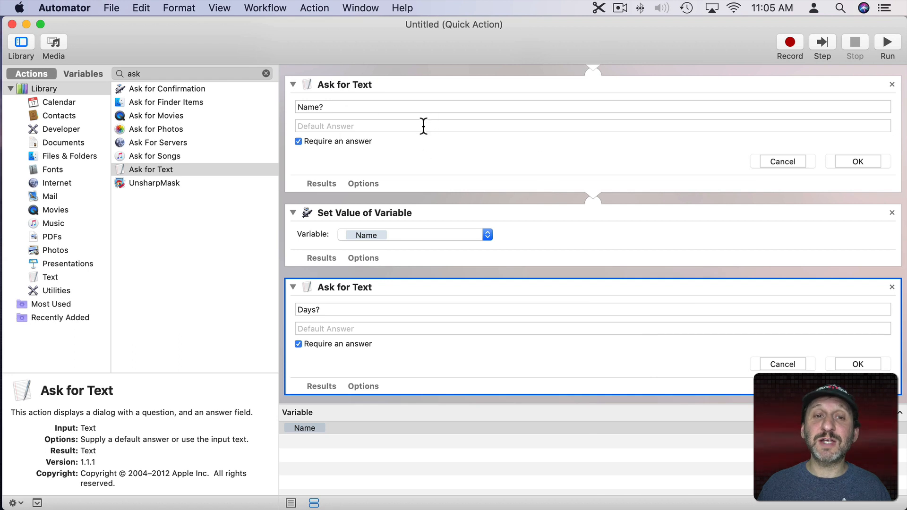
pyautogui.moveTo(558, 310)
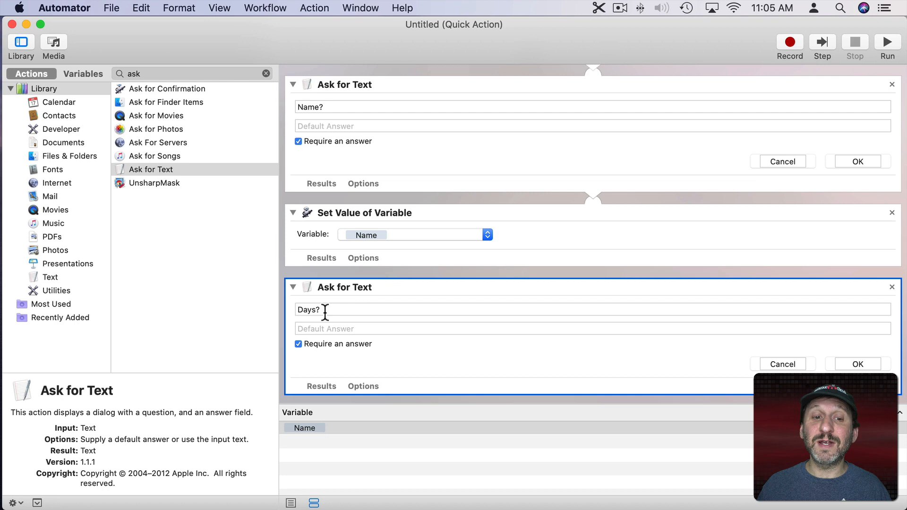
# Add a Set Value of Variable action storing the answer in a new variable 'Days'.
pyautogui.write('s')
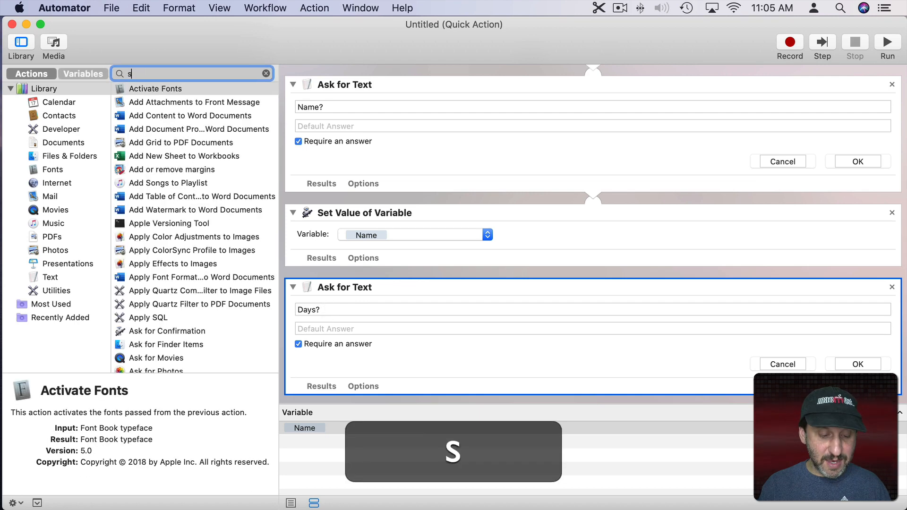
pyautogui.write('et var')
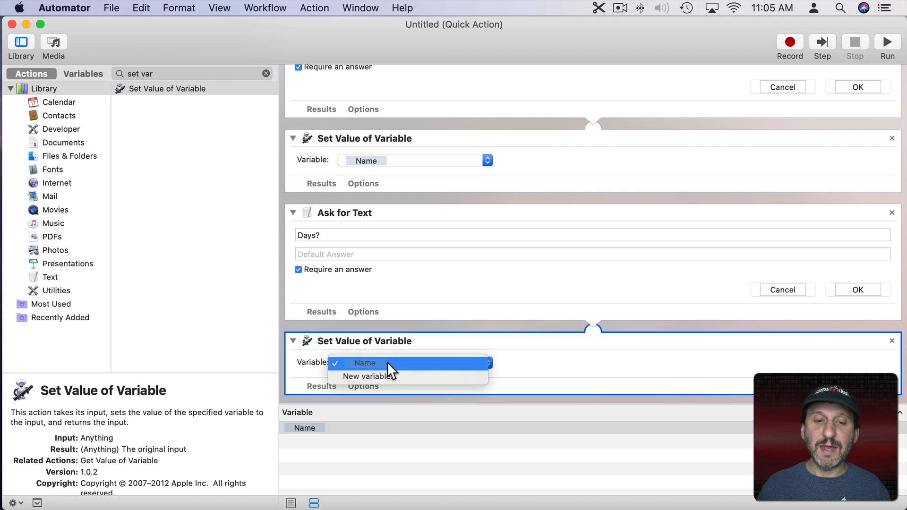
pyautogui.click(368, 376)
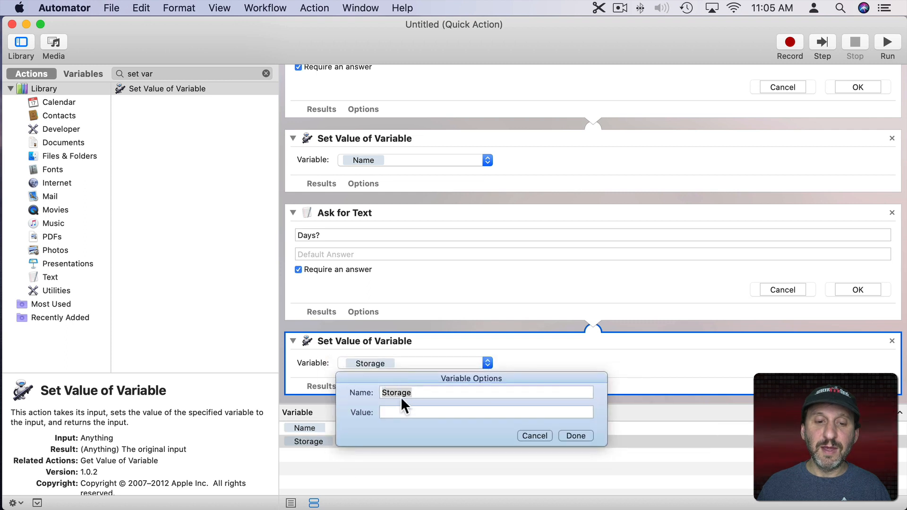
pyautogui.write('Days')
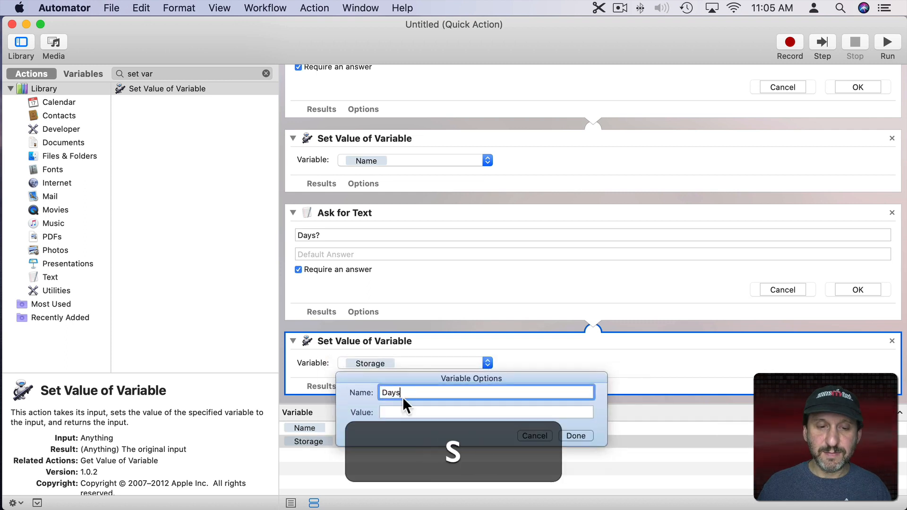
pyautogui.click(575, 436)
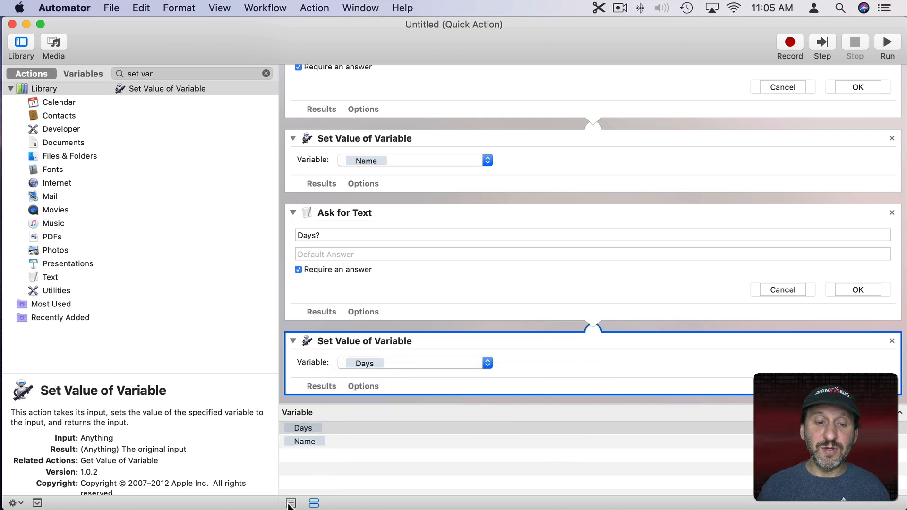
pyautogui.click(314, 503)
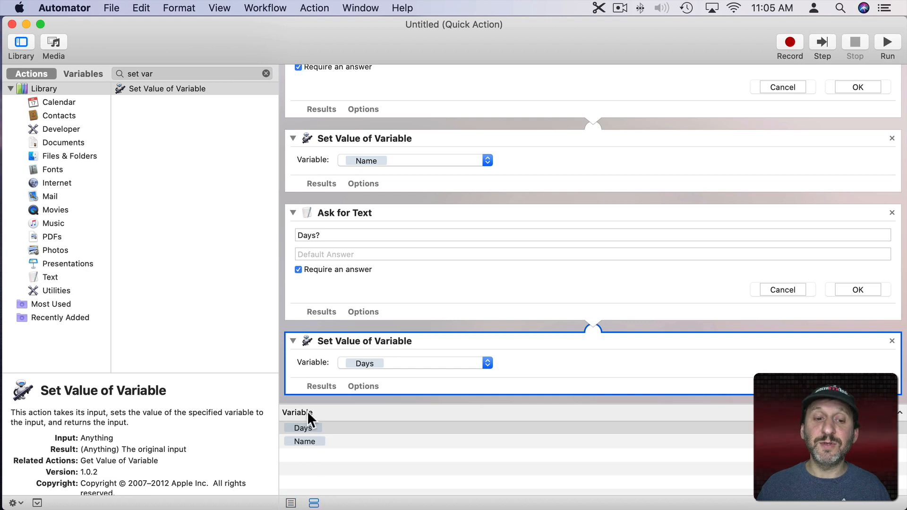
pyautogui.moveTo(409, 391)
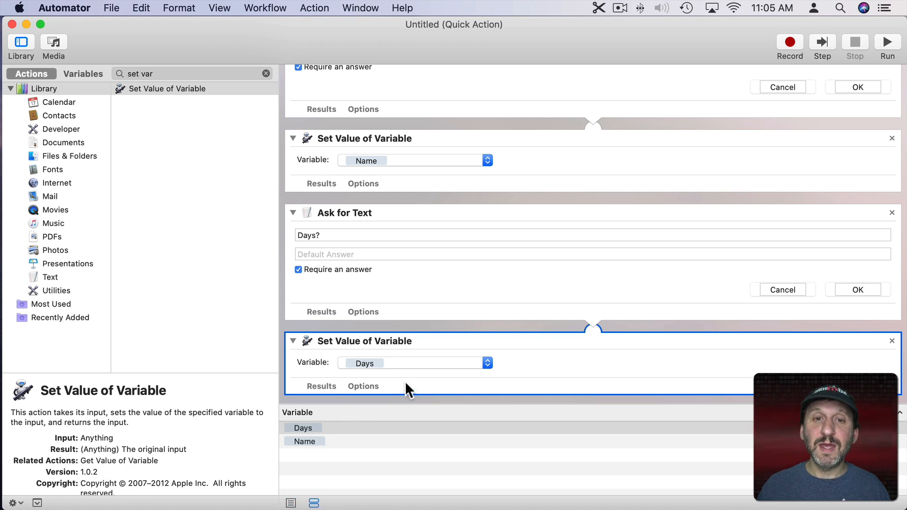
pyautogui.moveTo(468, 217)
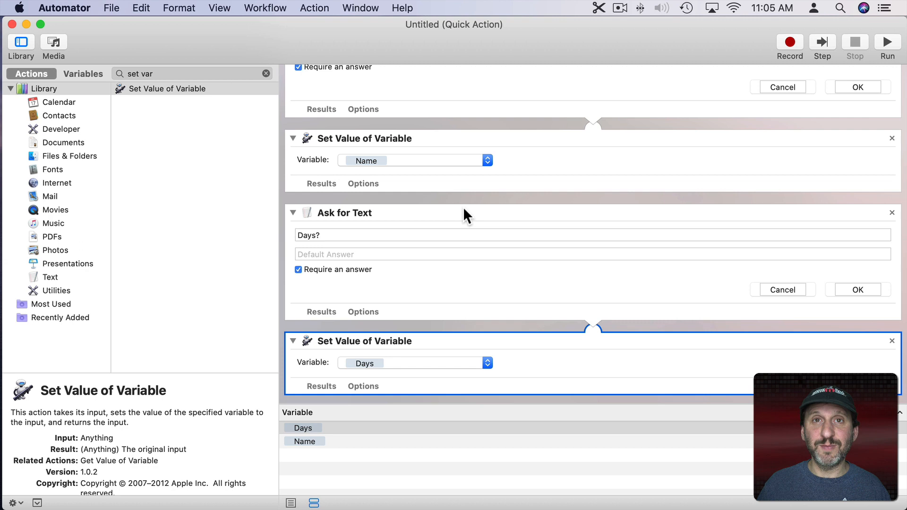
# Search the actions library for 'java' to locate the Run JavaScript action.
pyautogui.write('javas')
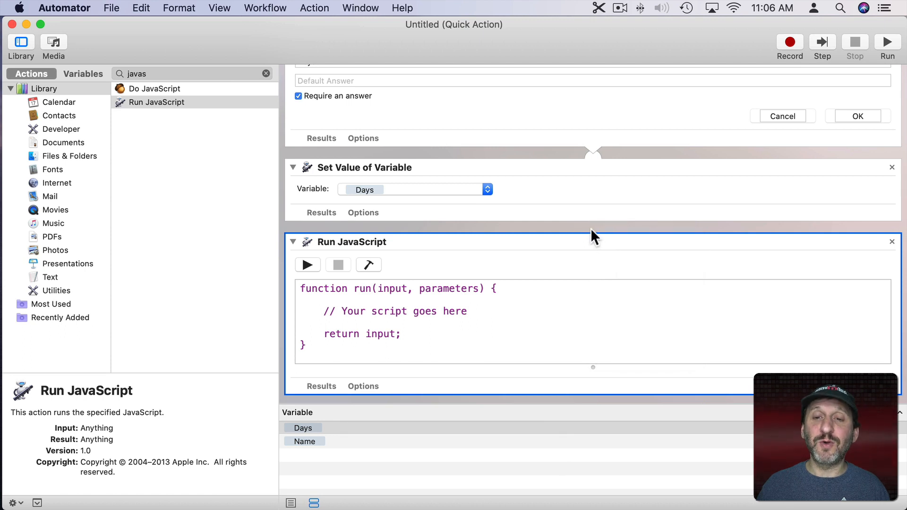
pyautogui.moveTo(460, 304)
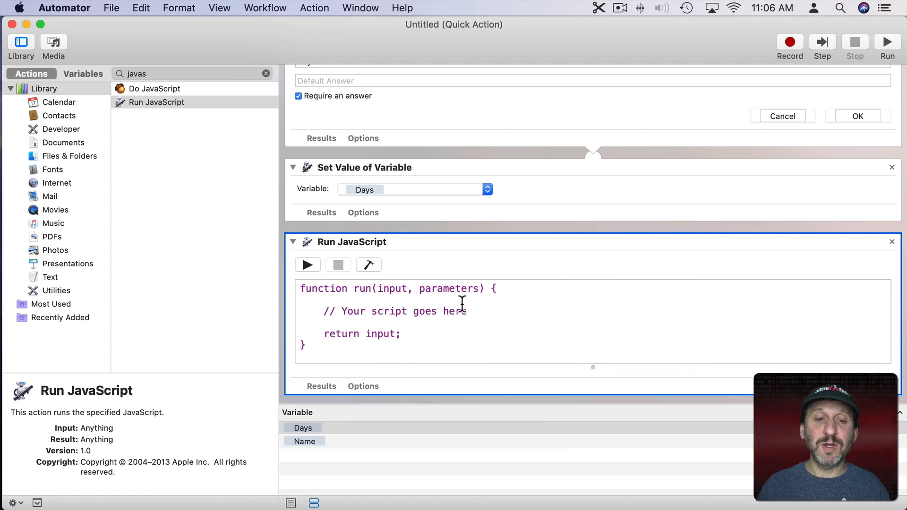
pyautogui.moveTo(257, 269)
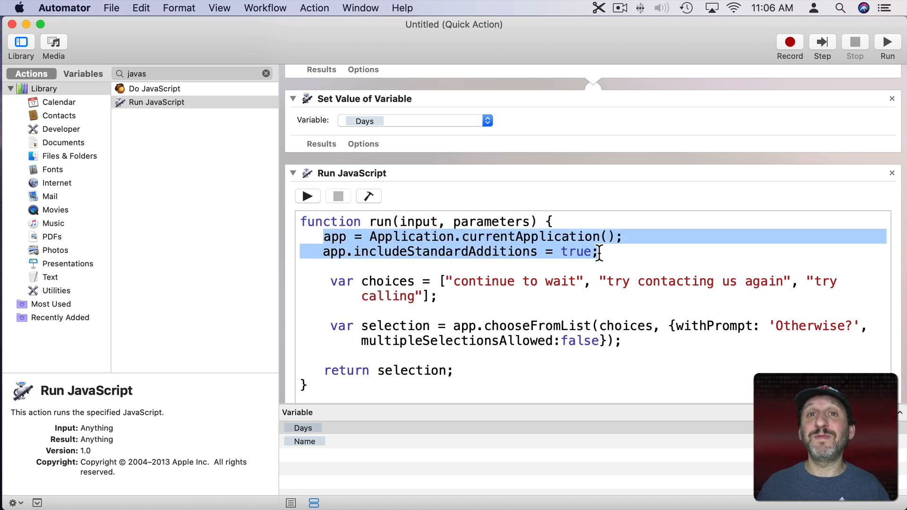
pyautogui.click(326, 237)
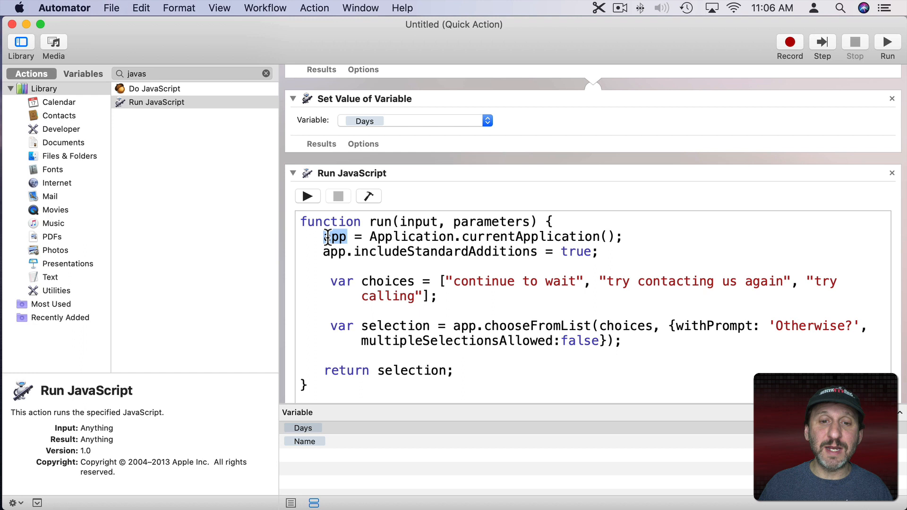
pyautogui.doubleClick(442, 251)
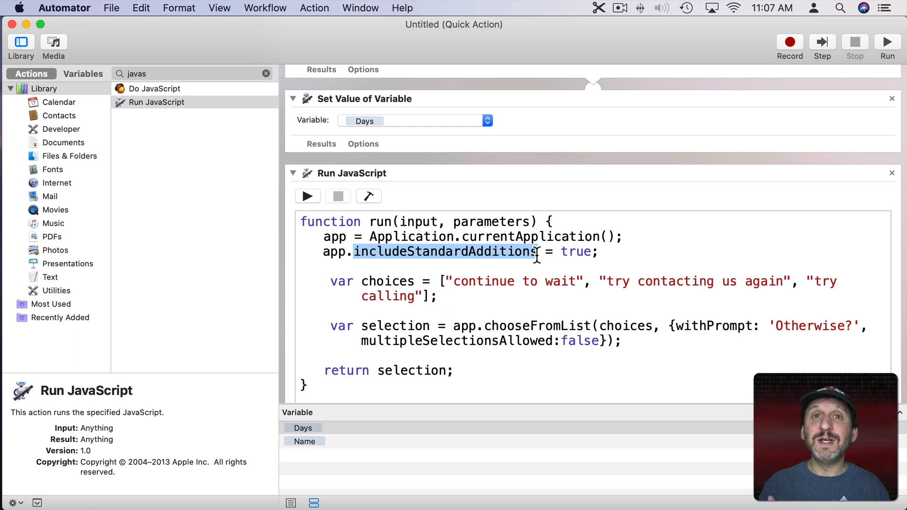
pyautogui.moveTo(465, 283)
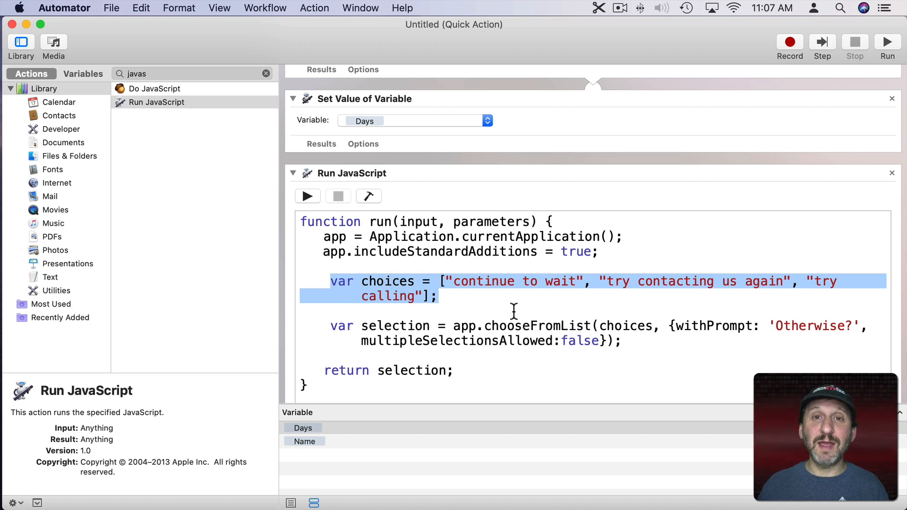
pyautogui.click(425, 295)
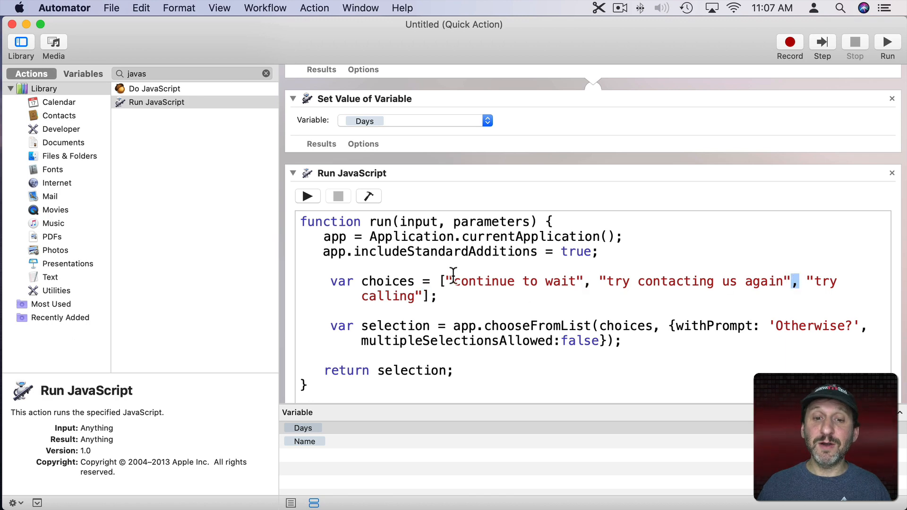
pyautogui.doubleClick(514, 282)
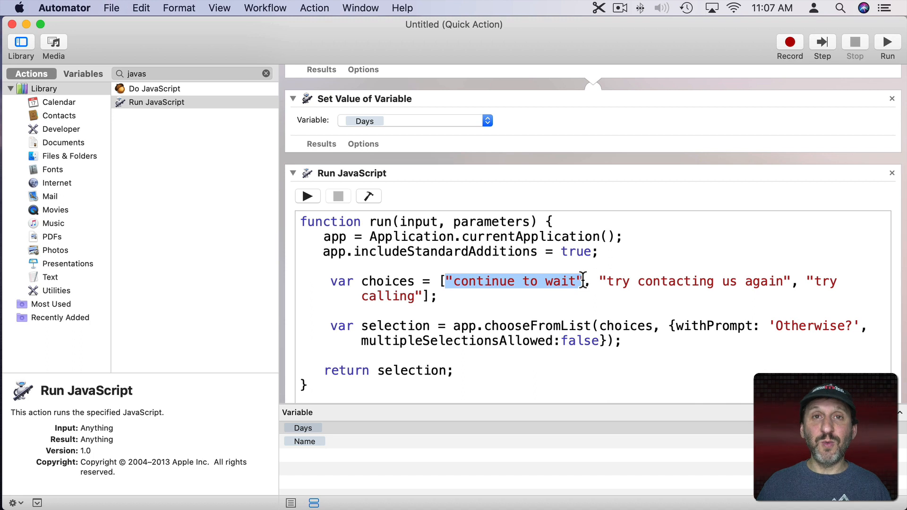
pyautogui.moveTo(451, 282)
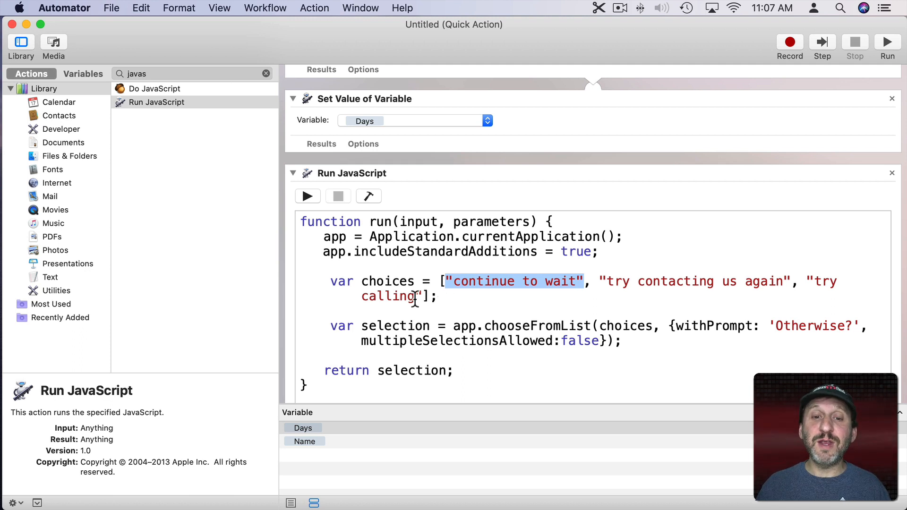
pyautogui.moveTo(372, 317)
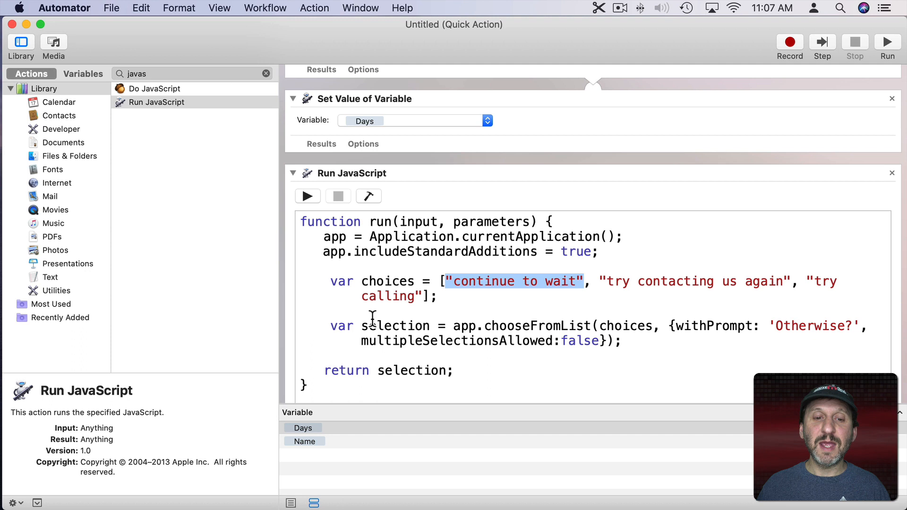
pyautogui.doubleClick(380, 326)
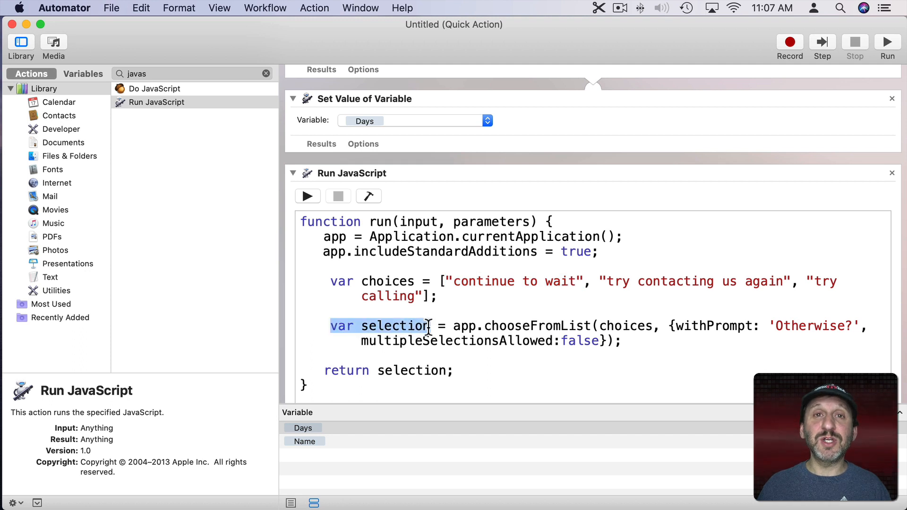
pyautogui.doubleClick(522, 326)
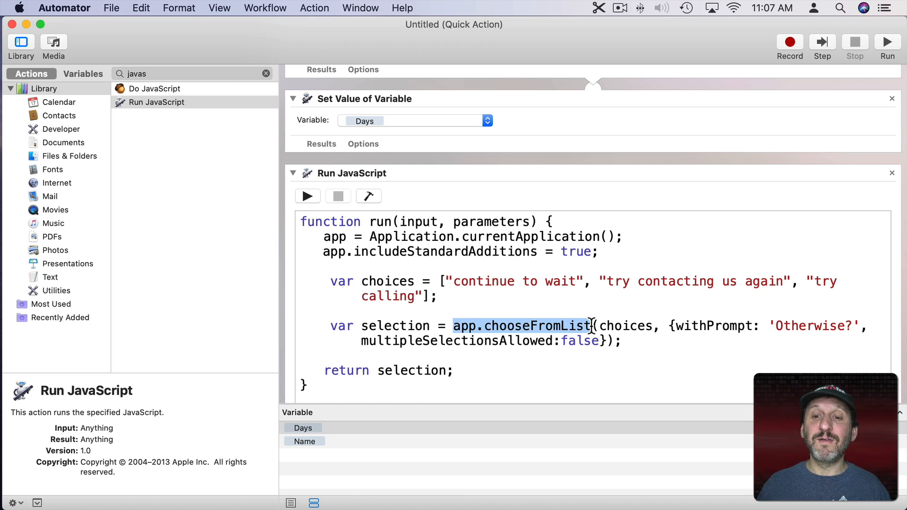
pyautogui.doubleClick(626, 326)
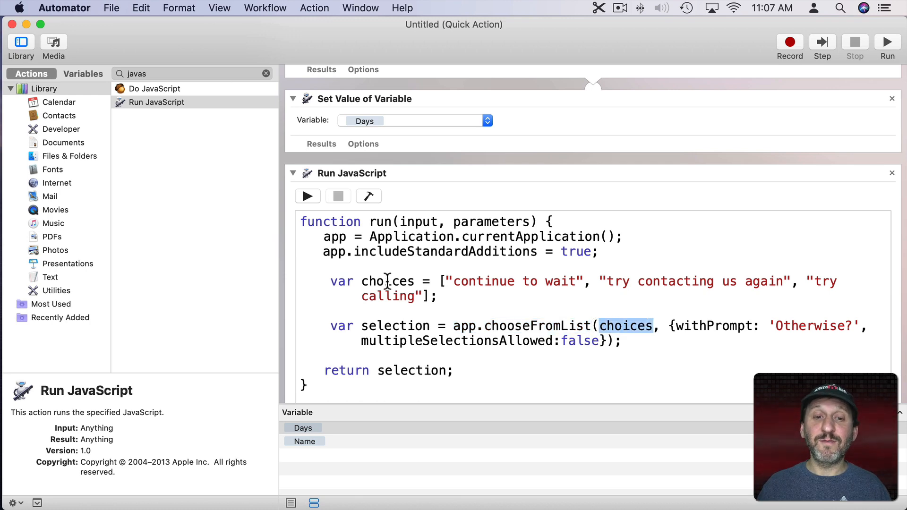
pyautogui.doubleClick(387, 281)
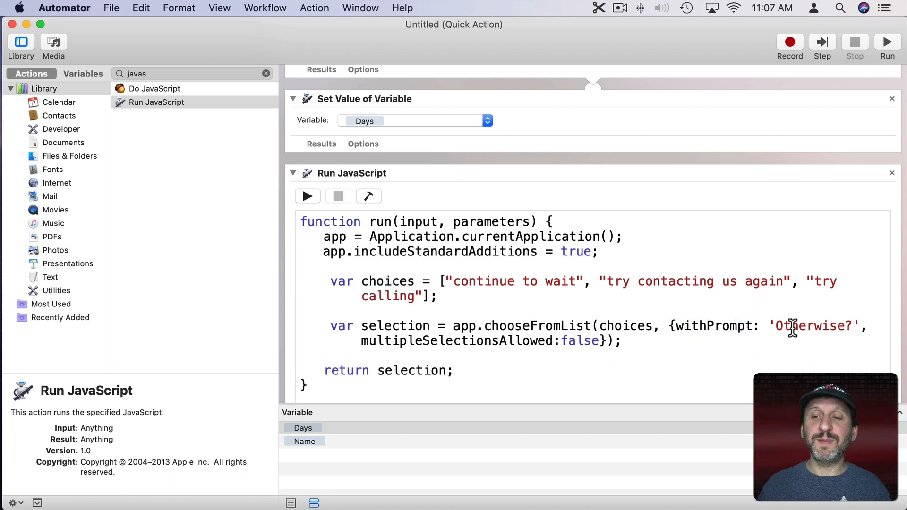
pyautogui.doubleClick(810, 326)
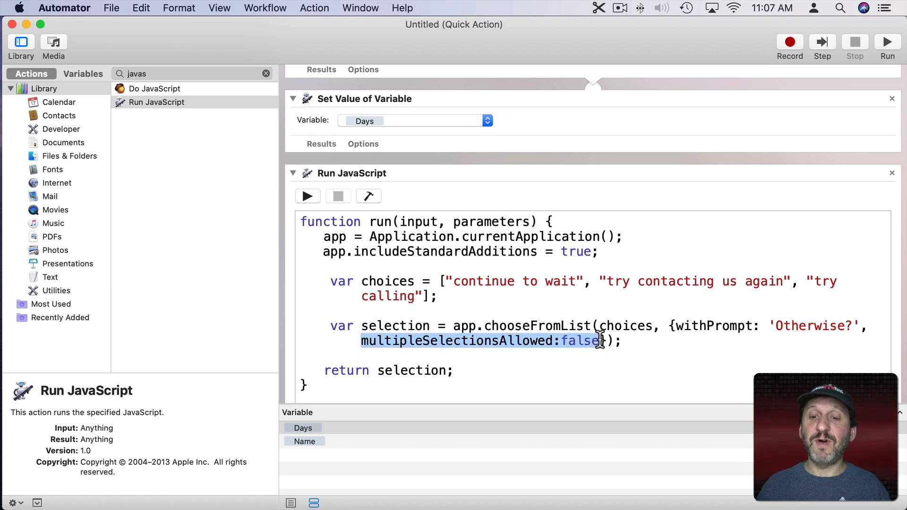
pyautogui.moveTo(541, 335)
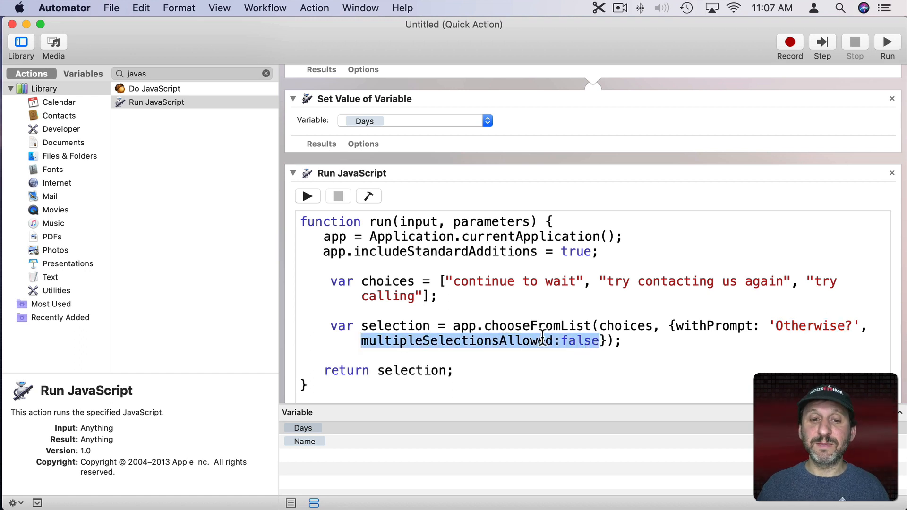
pyautogui.doubleClick(411, 370)
pyautogui.write('set va')
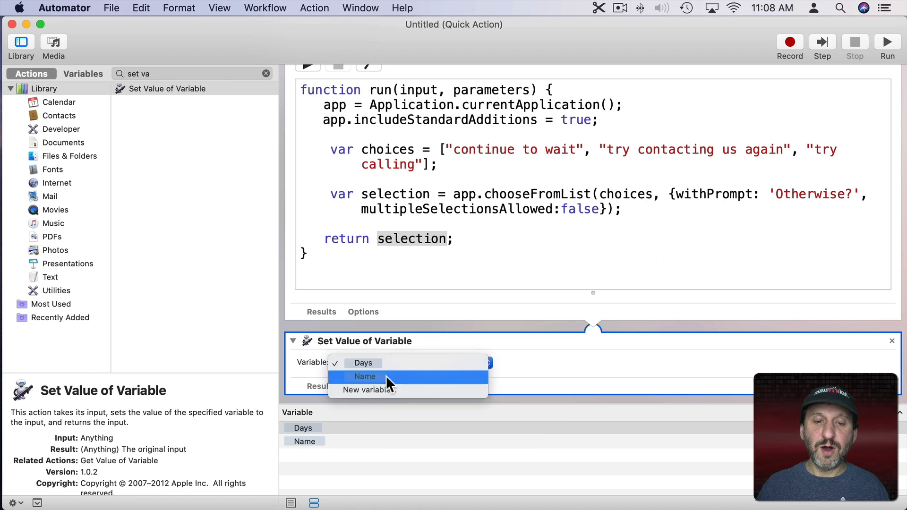
# Store the script's choice in a new variable 'Otherwise' and show the step's results.
pyautogui.click(370, 390)
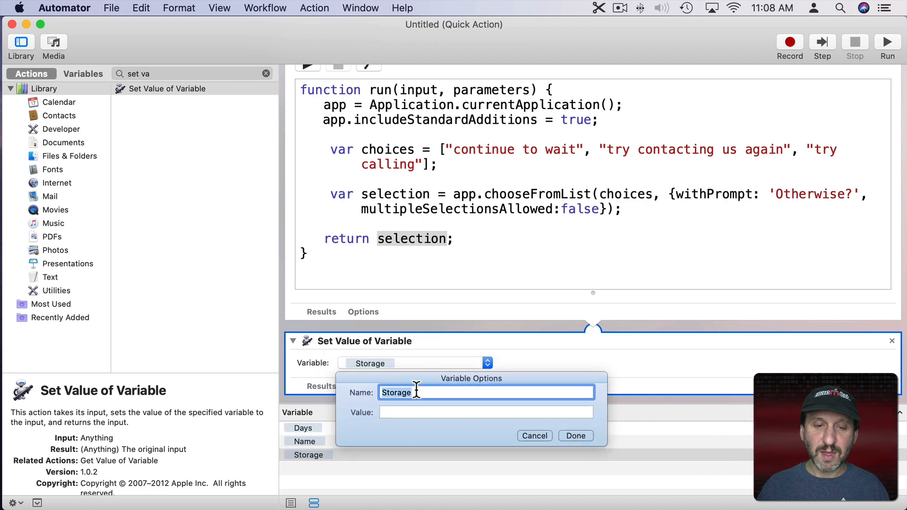
pyautogui.write('Otherwis')
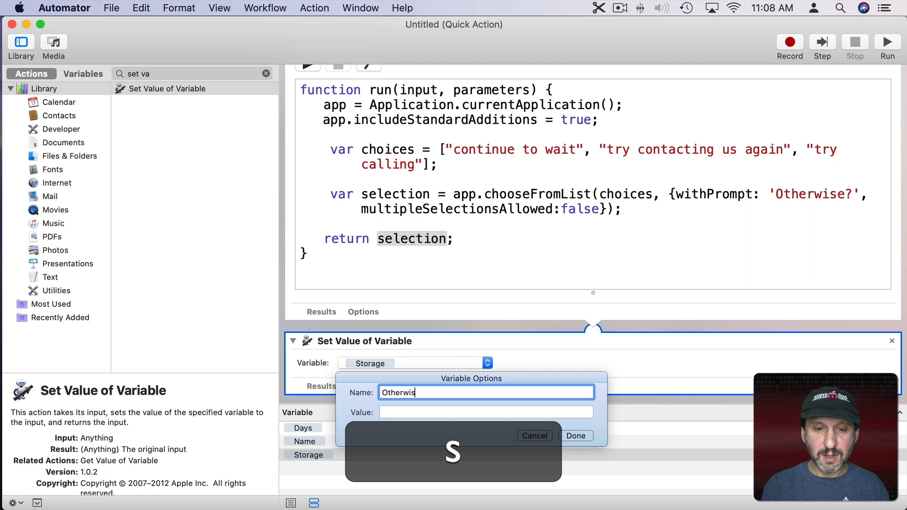
pyautogui.click(575, 436)
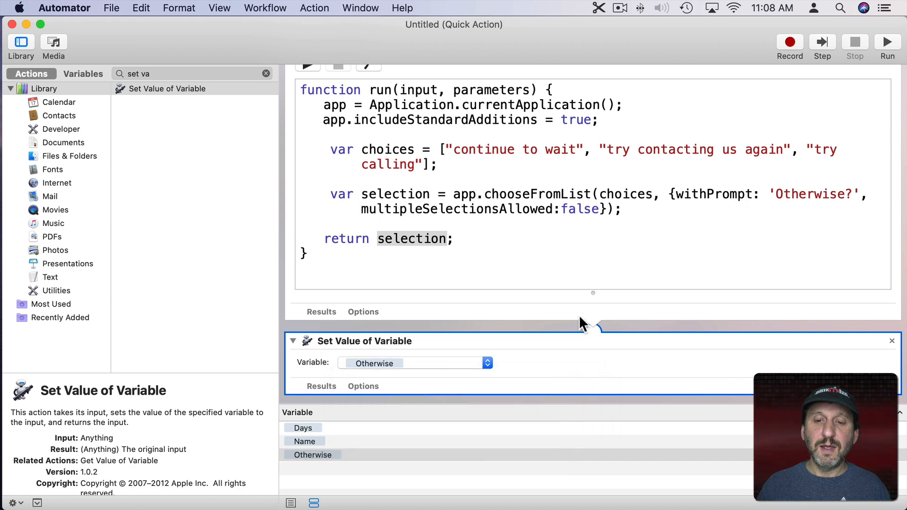
pyautogui.moveTo(393, 205)
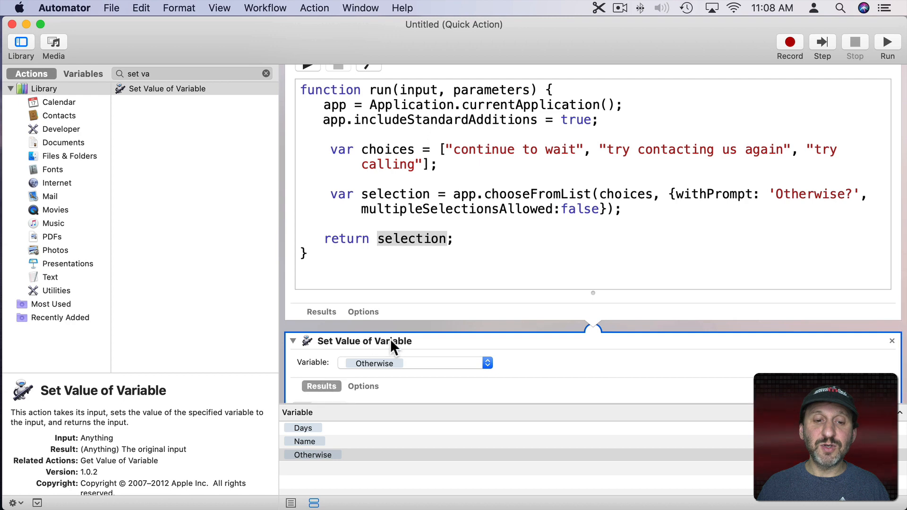
pyautogui.click(322, 386)
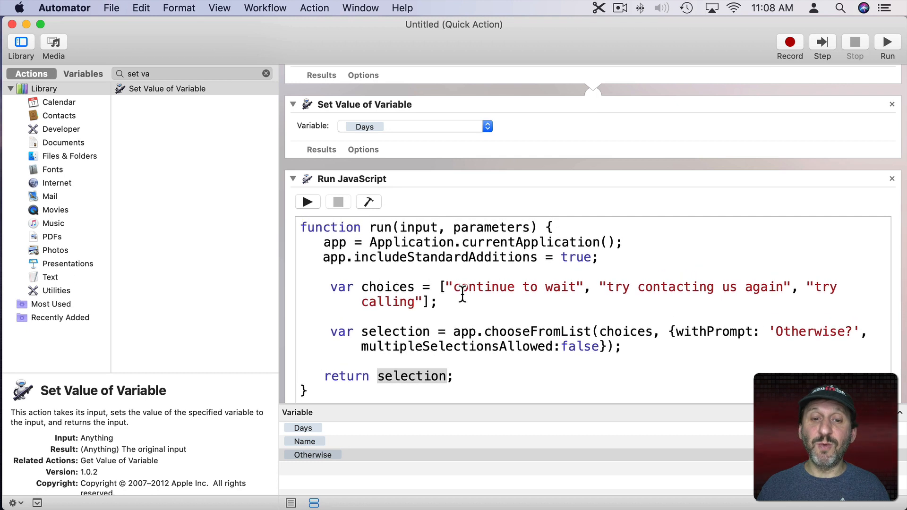
pyautogui.scroll(-3)
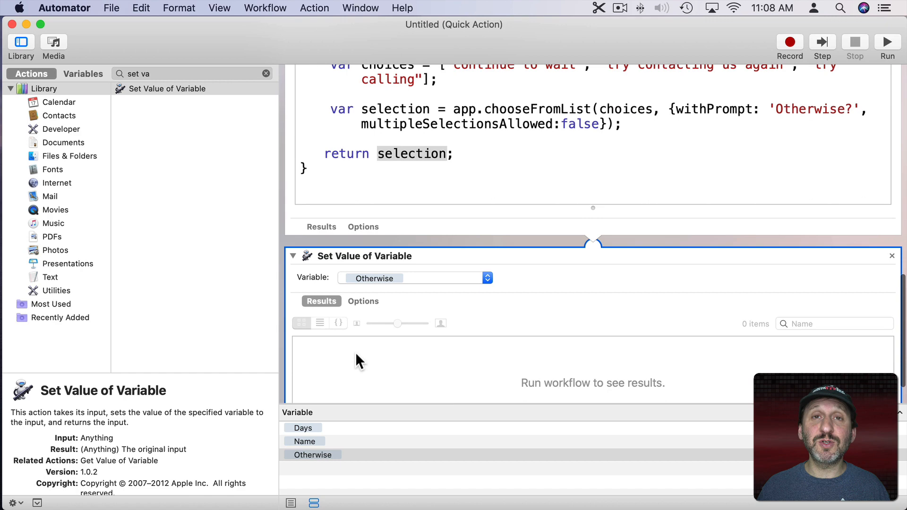
pyautogui.moveTo(722, 89)
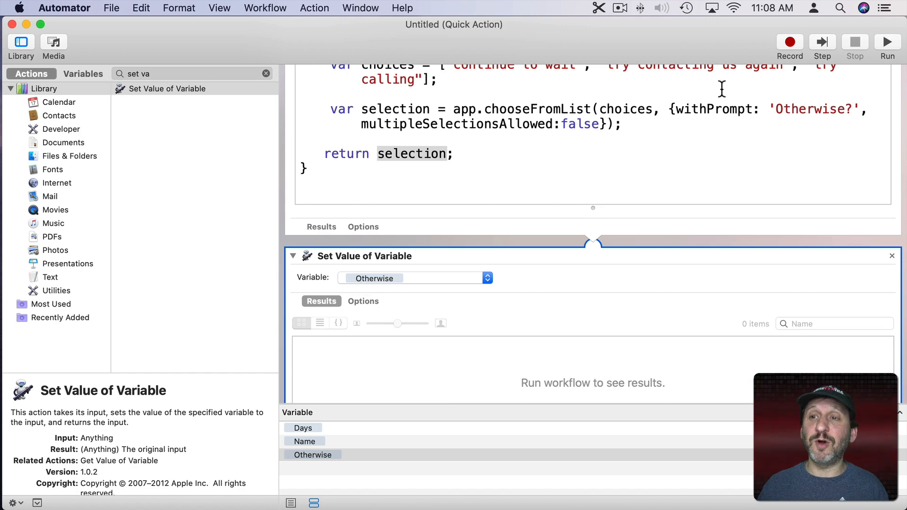
# Run the workflow and choose 'try contacting us again' in the Otherwise? list.
pyautogui.click(887, 41)
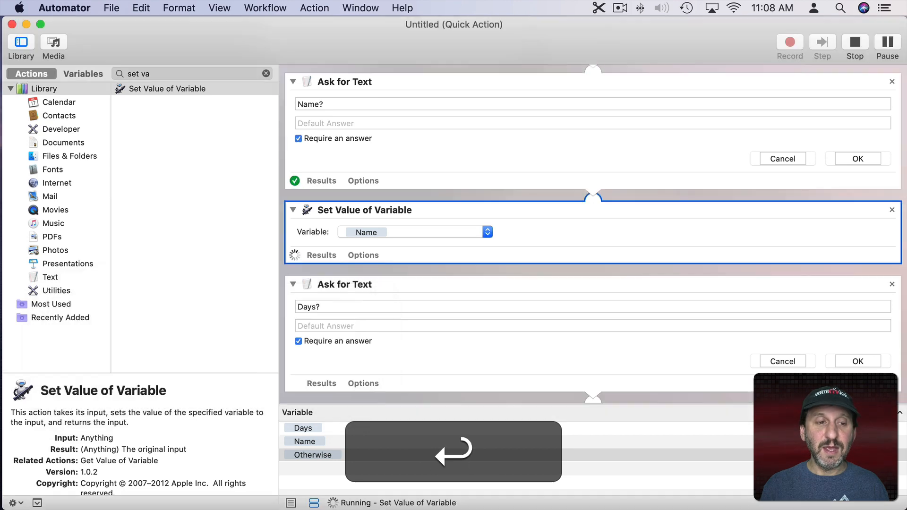
pyautogui.scroll(-3)
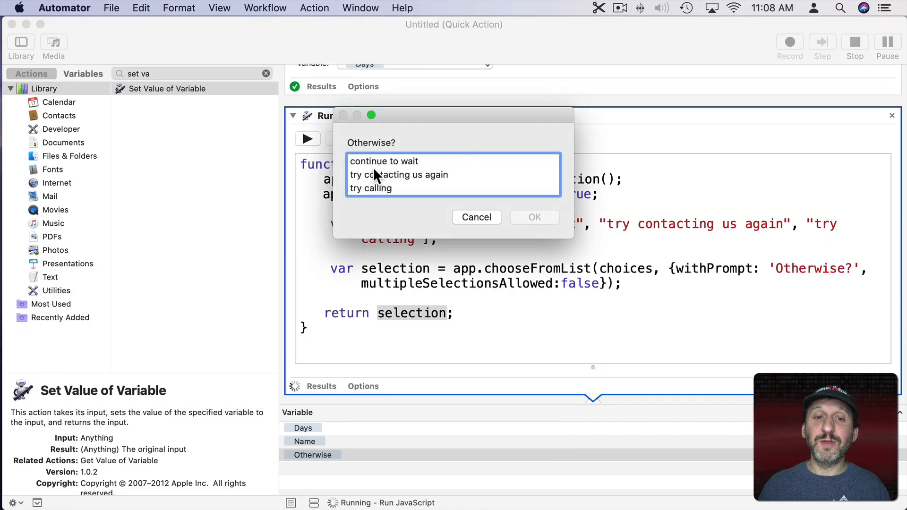
pyautogui.click(398, 174)
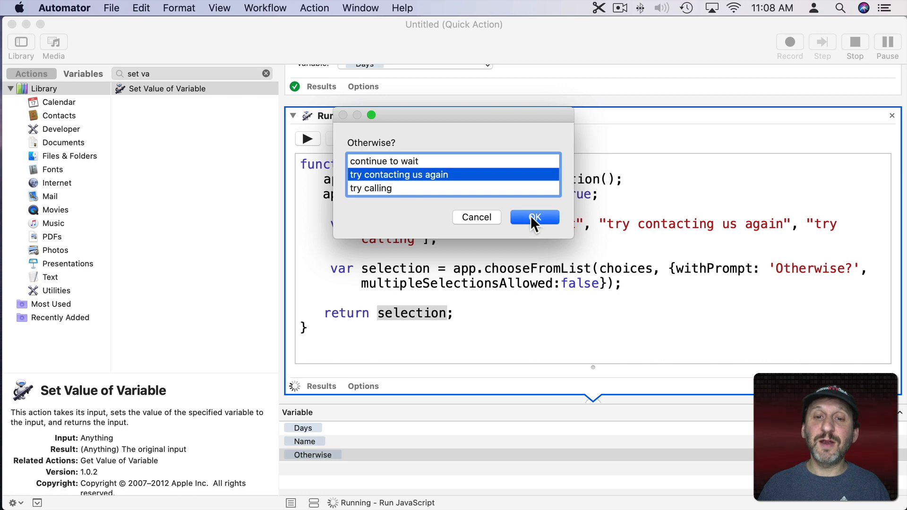
pyautogui.click(533, 217)
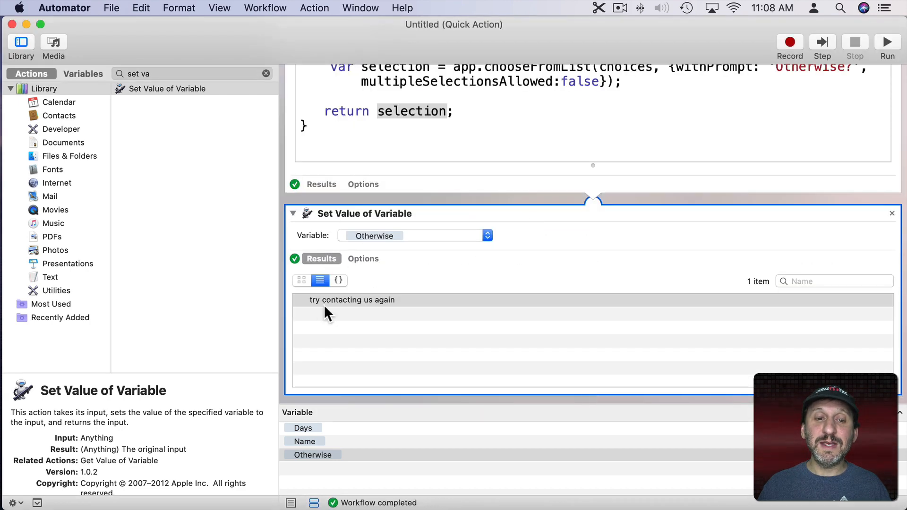
pyautogui.moveTo(402, 307)
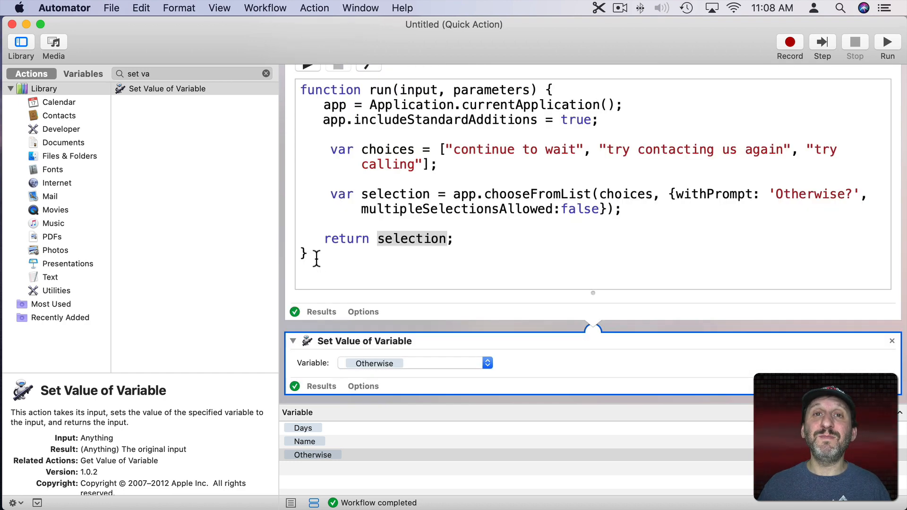
pyautogui.moveTo(520, 279)
pyautogui.write('g')
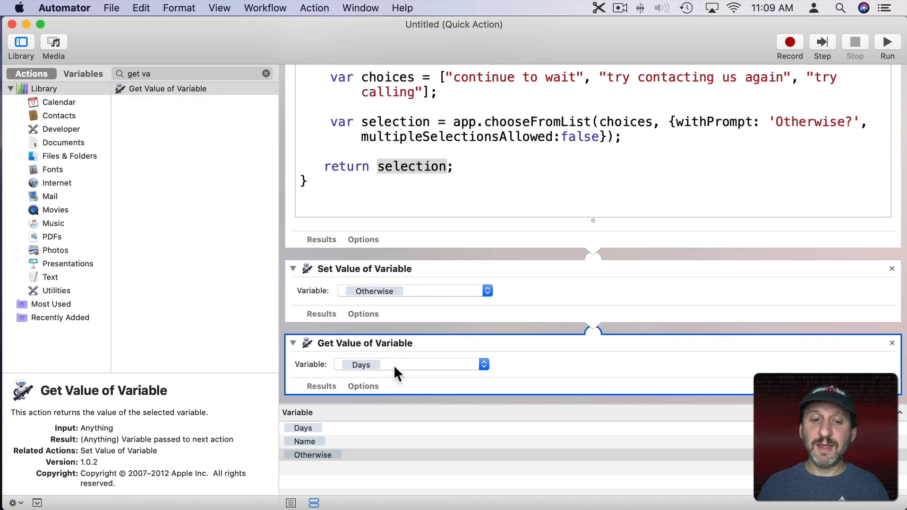
# Duplicate the Get Value of Variable action and set the copies to retrieve Name and Otherwise.
pyautogui.rightClick(582, 338)
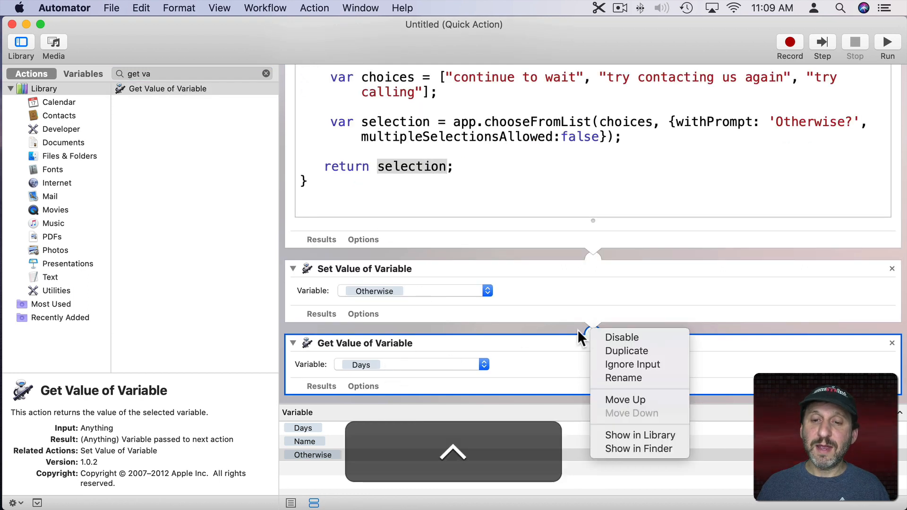
pyautogui.click(550, 352)
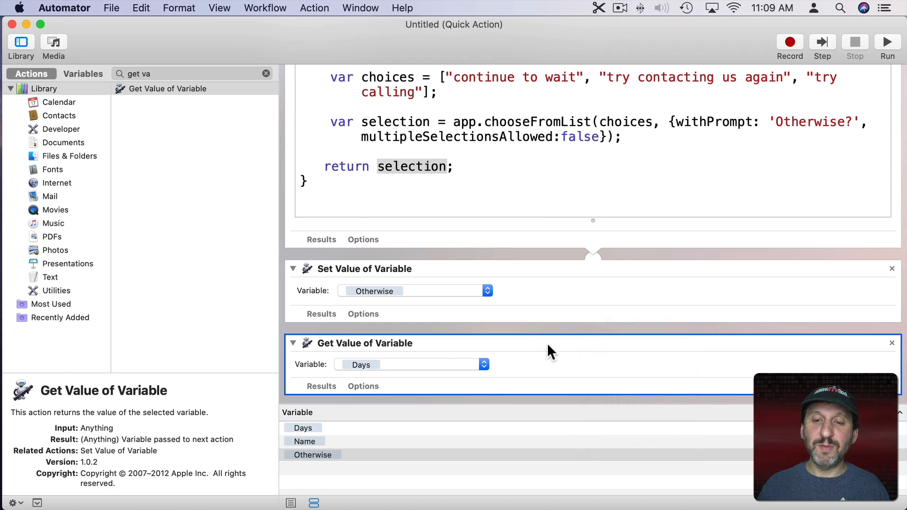
pyautogui.moveTo(425, 365)
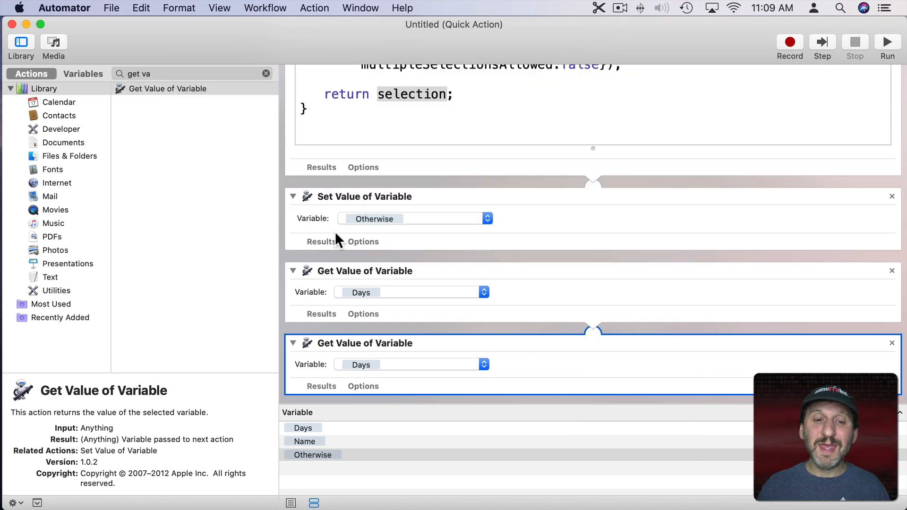
pyautogui.moveTo(381, 359)
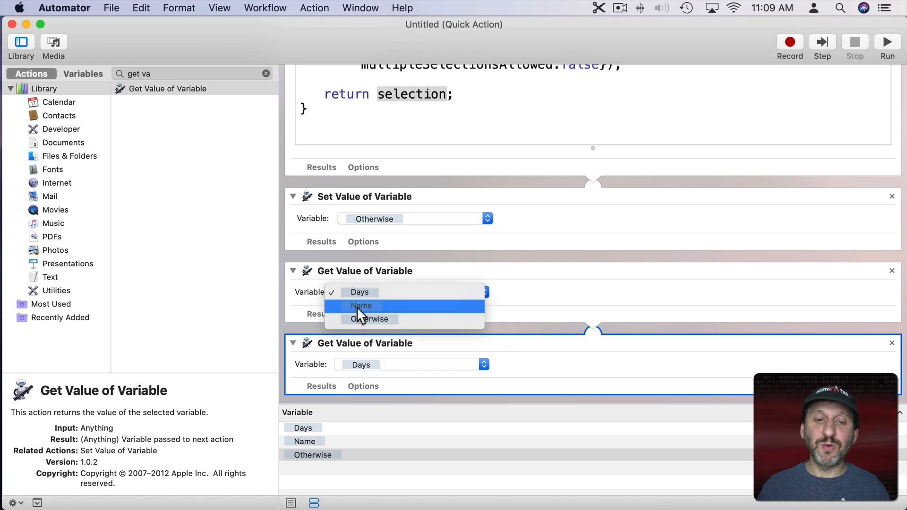
pyautogui.click(363, 305)
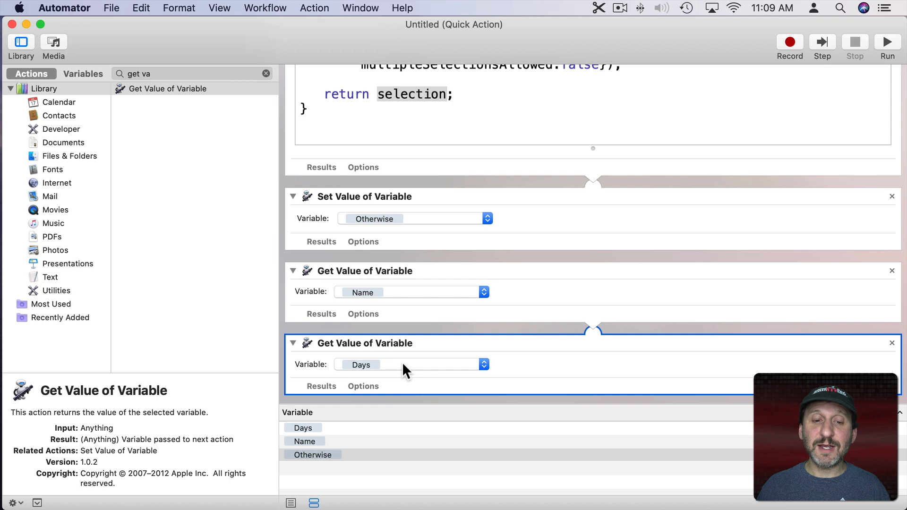
pyautogui.click(483, 364)
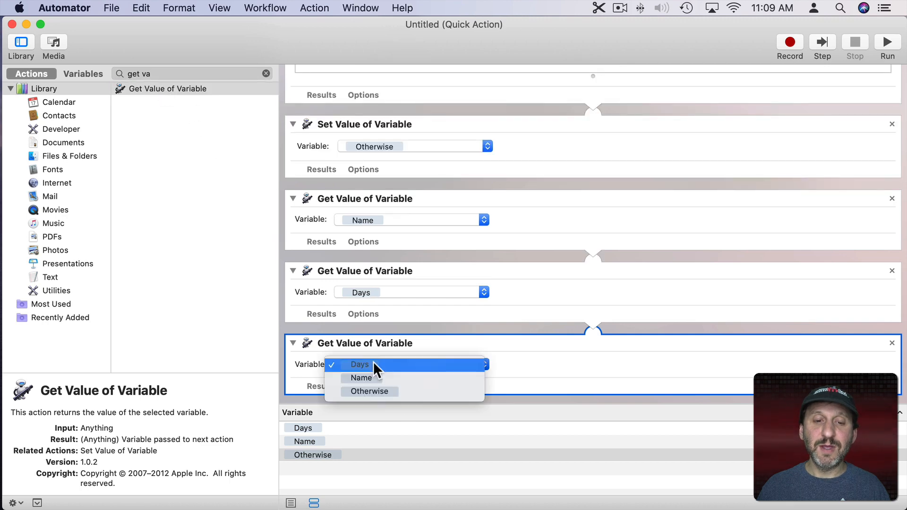
pyautogui.click(370, 391)
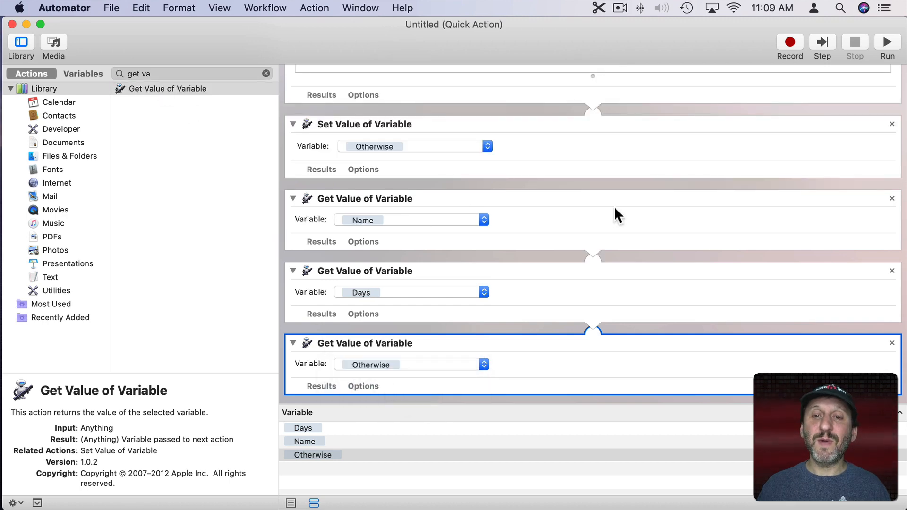
pyautogui.moveTo(371, 220)
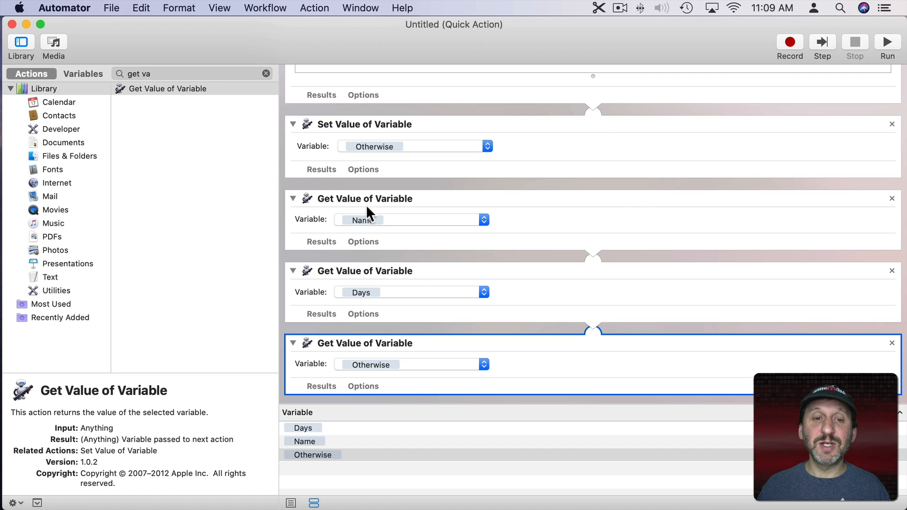
pyautogui.moveTo(595, 284)
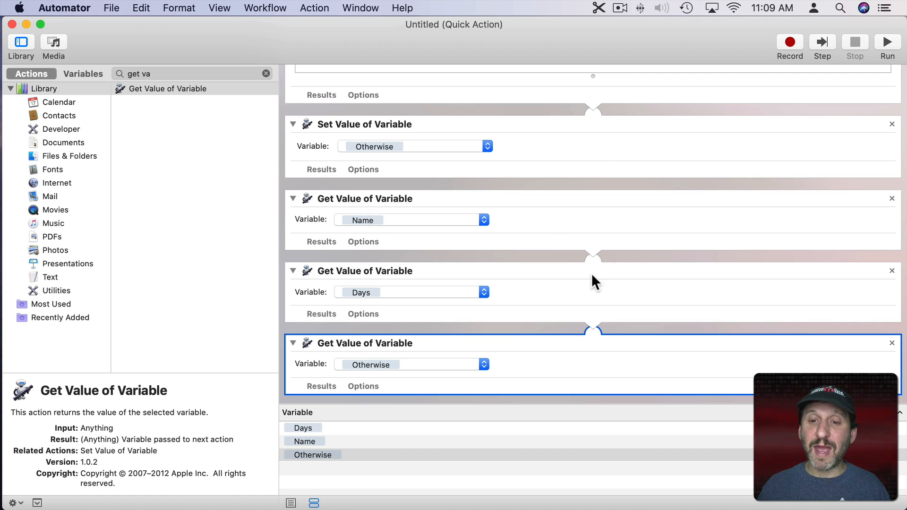
pyautogui.moveTo(359, 301)
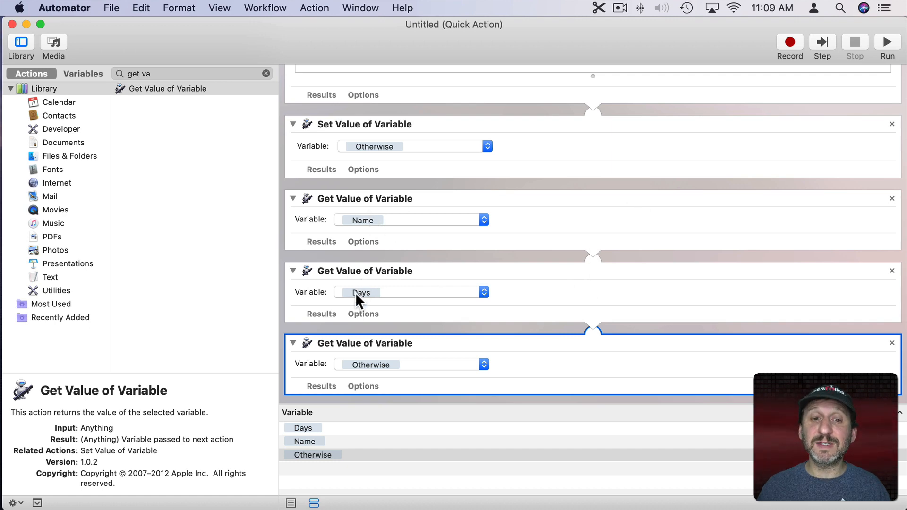
pyautogui.moveTo(372, 360)
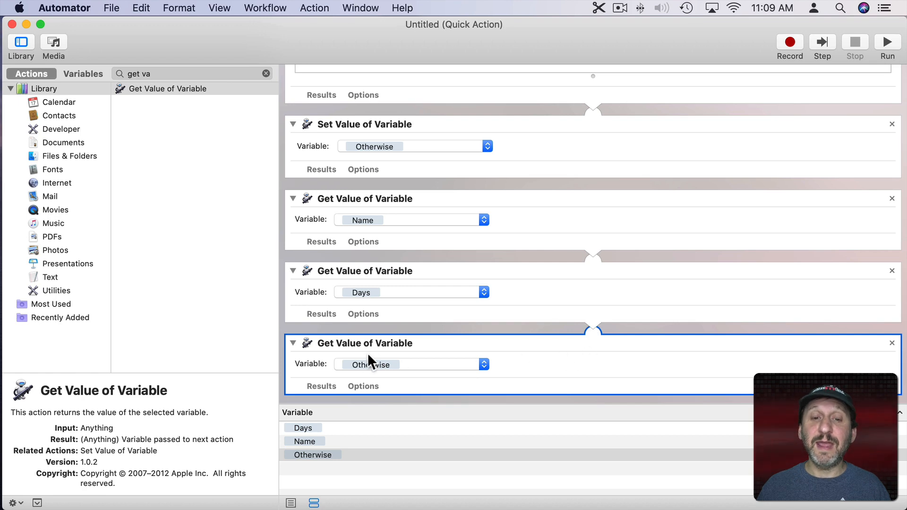
pyautogui.moveTo(223, 246)
pyautogui.write('java')
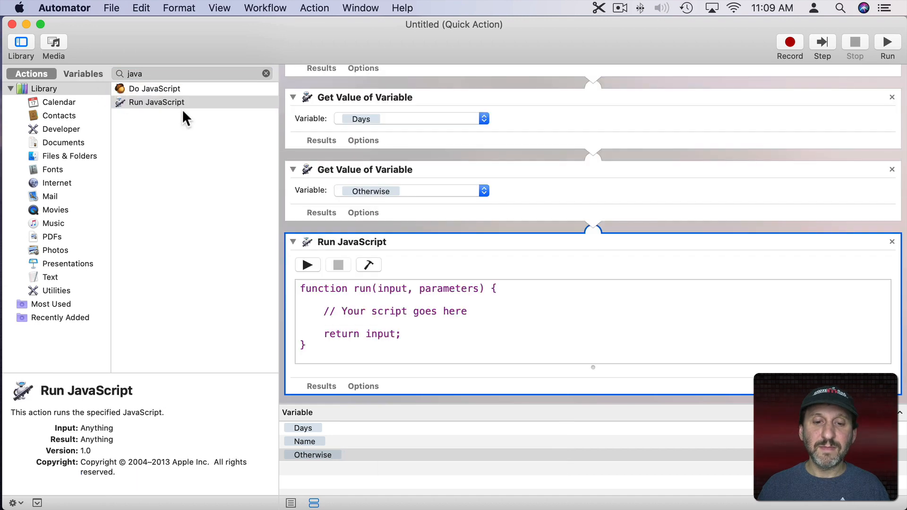
pyautogui.moveTo(621, 182)
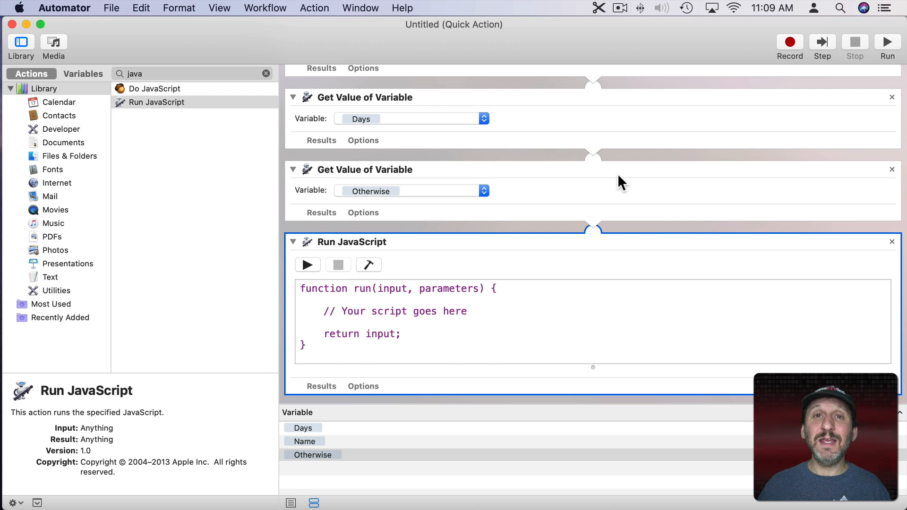
pyautogui.moveTo(359, 292)
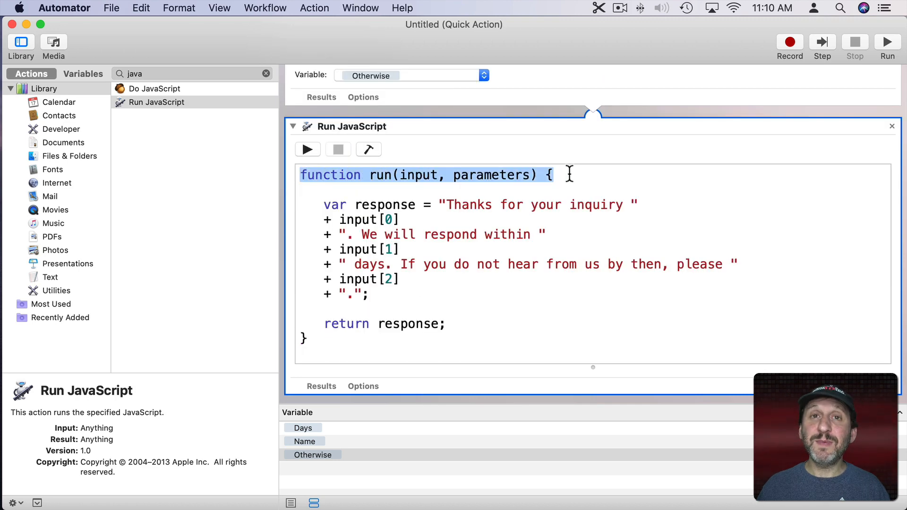
# Review the Run JavaScript function header and its input parameter that builds the reply from input[0], input[1], input[2].
pyautogui.doubleClick(419, 175)
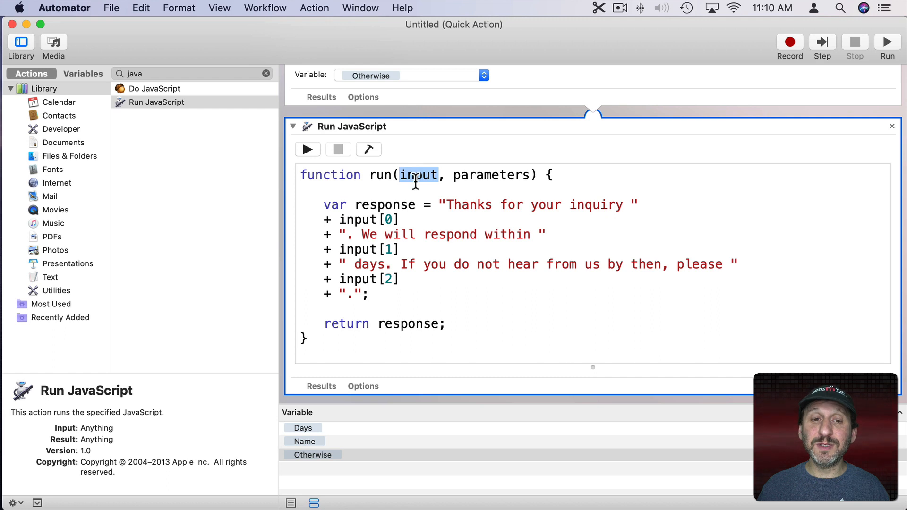
pyautogui.doubleClick(370, 205)
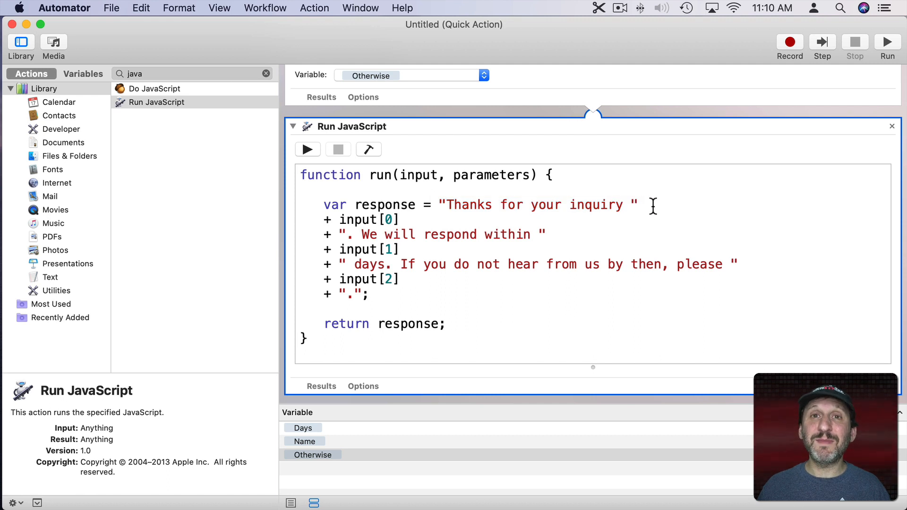
pyautogui.moveTo(328, 220)
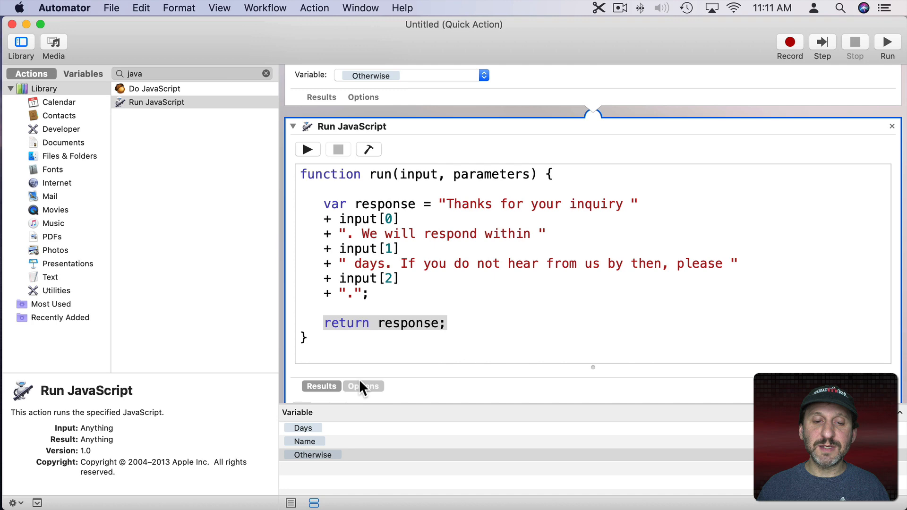
# Run the workflow answering Mark, 3 days and 'try contacting us again', and check the composed reply in Results.
pyautogui.click(887, 42)
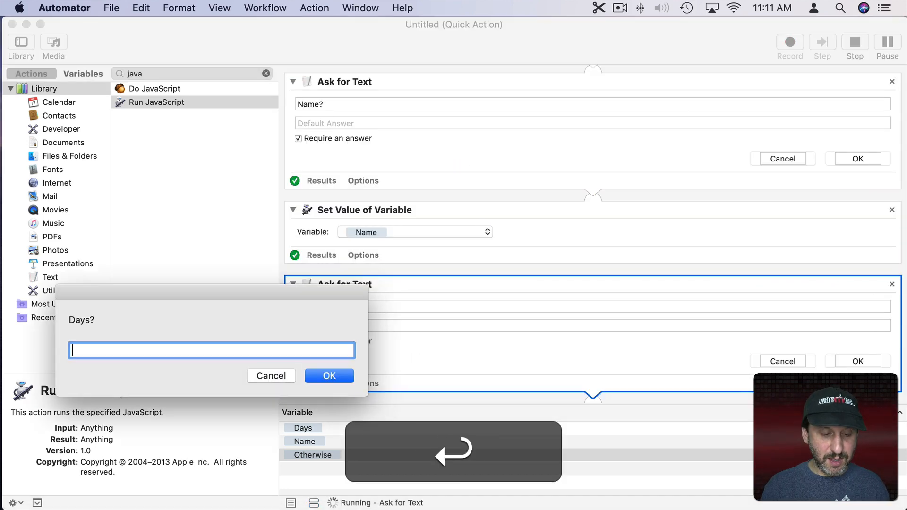
pyautogui.click(328, 376)
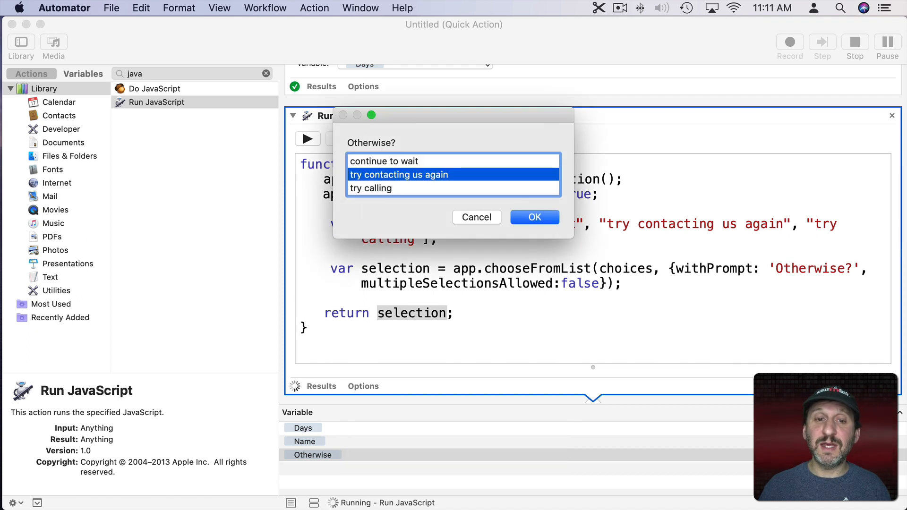
pyautogui.click(533, 218)
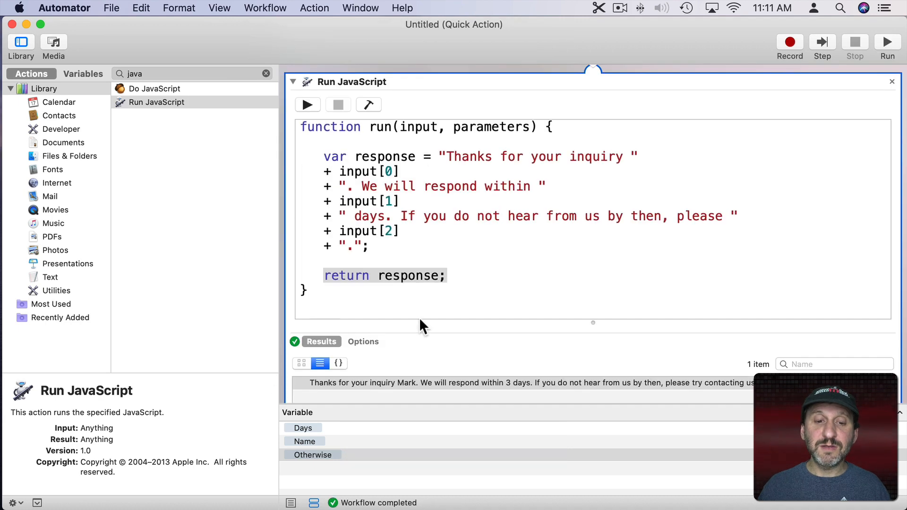
pyautogui.click(408, 383)
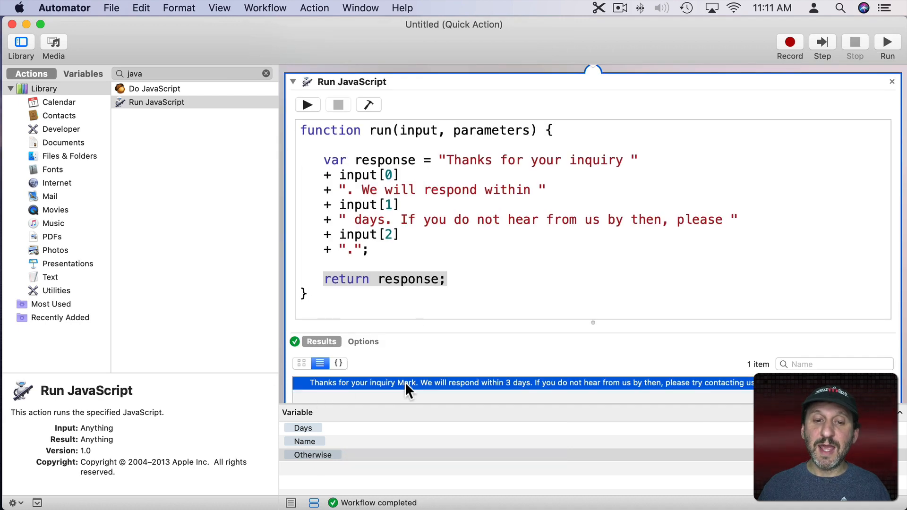
pyautogui.moveTo(732, 388)
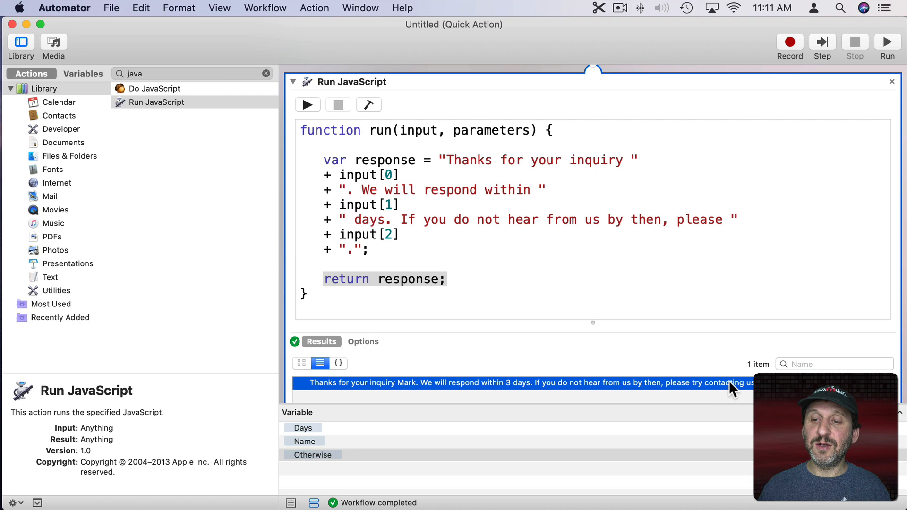
pyautogui.moveTo(523, 396)
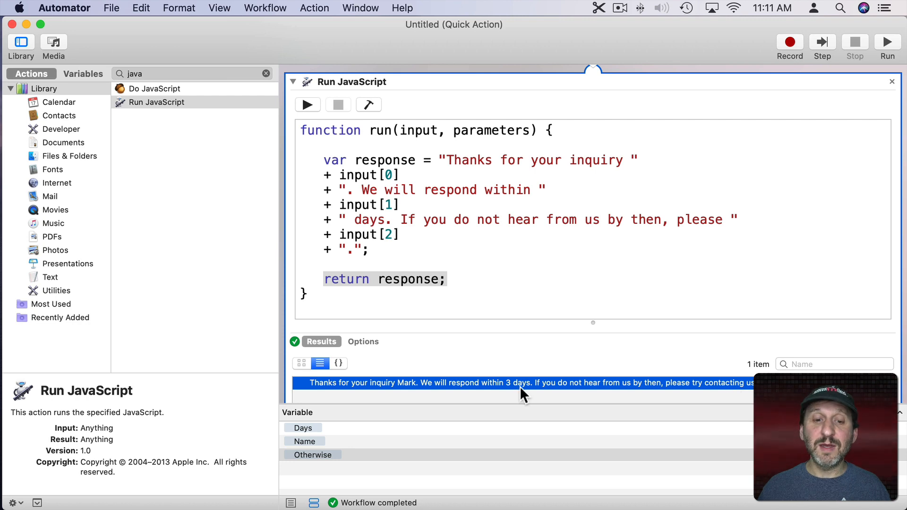
pyautogui.moveTo(640, 211)
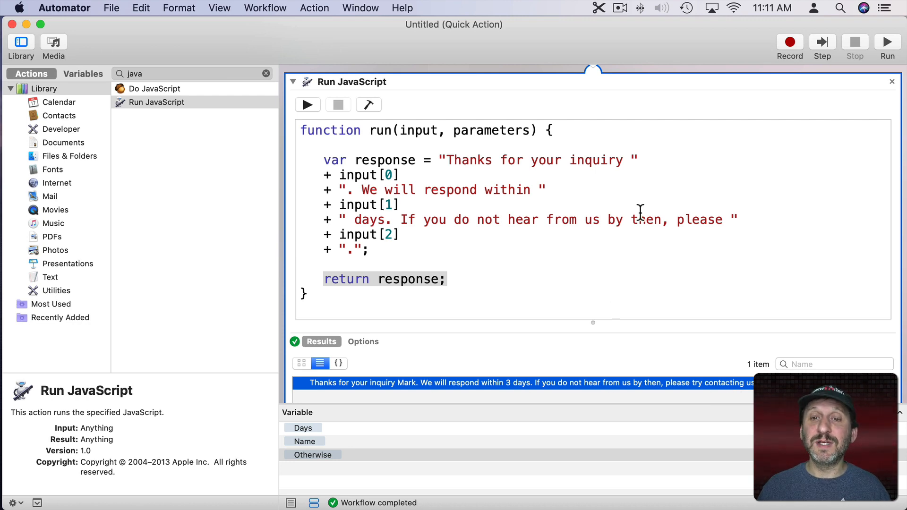
pyautogui.scroll(3)
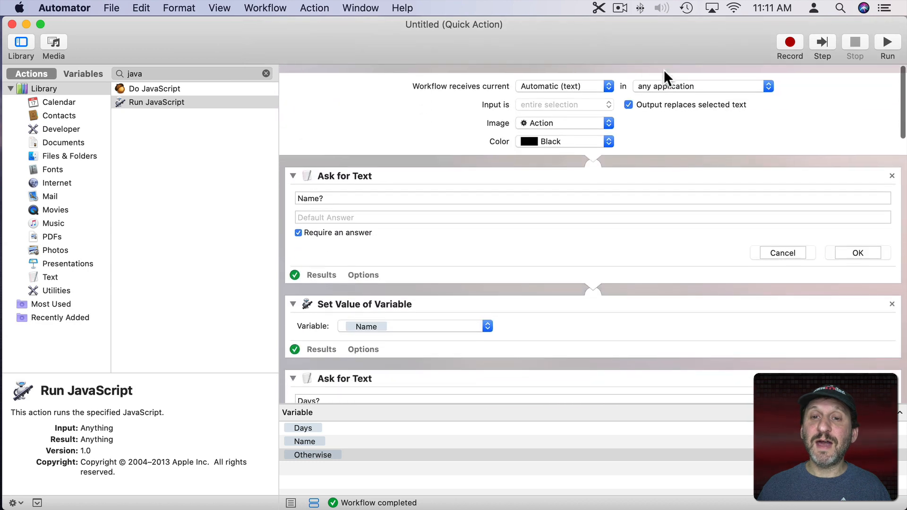
pyautogui.scroll(3)
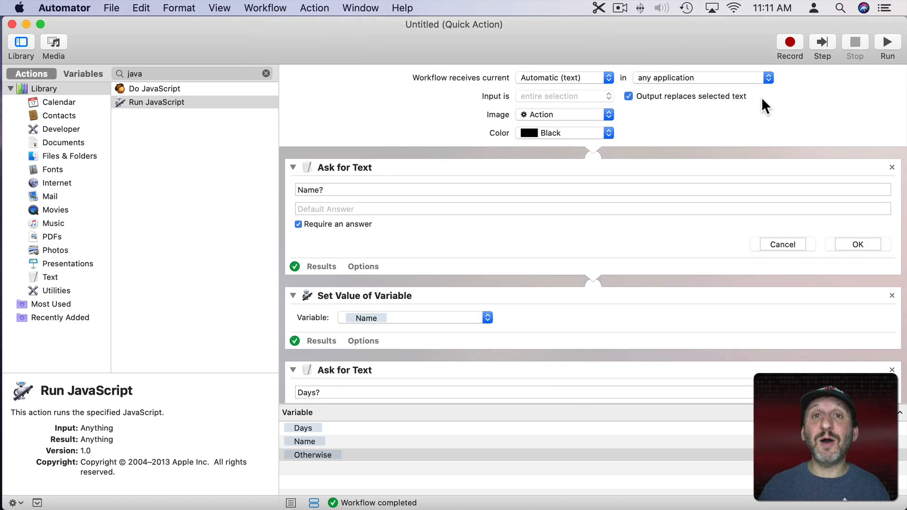
pyautogui.moveTo(257, 55)
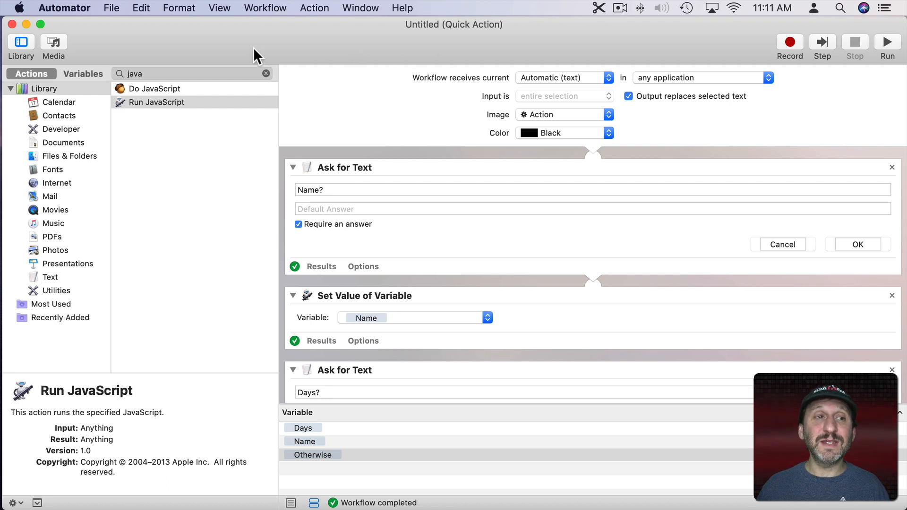
# Save the quick action under the name 'Support Response'.
pyautogui.press('cmd+s')
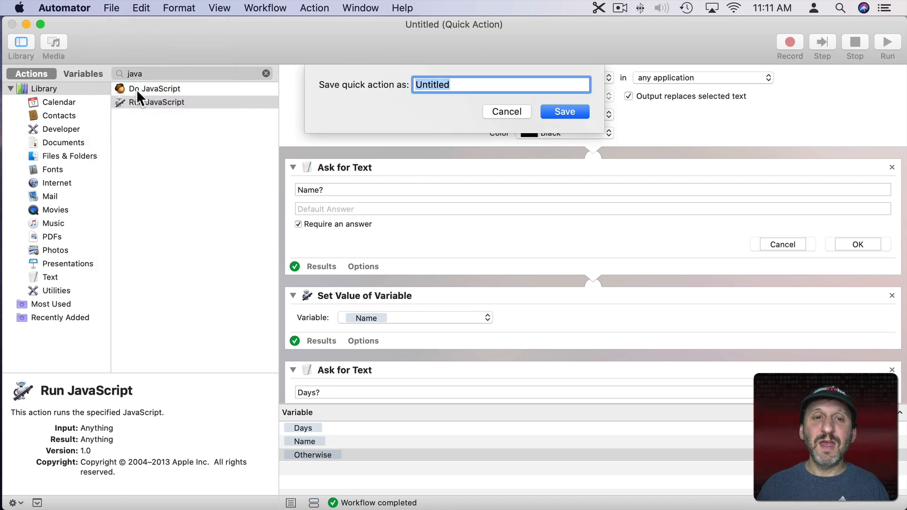
pyautogui.write('Su')
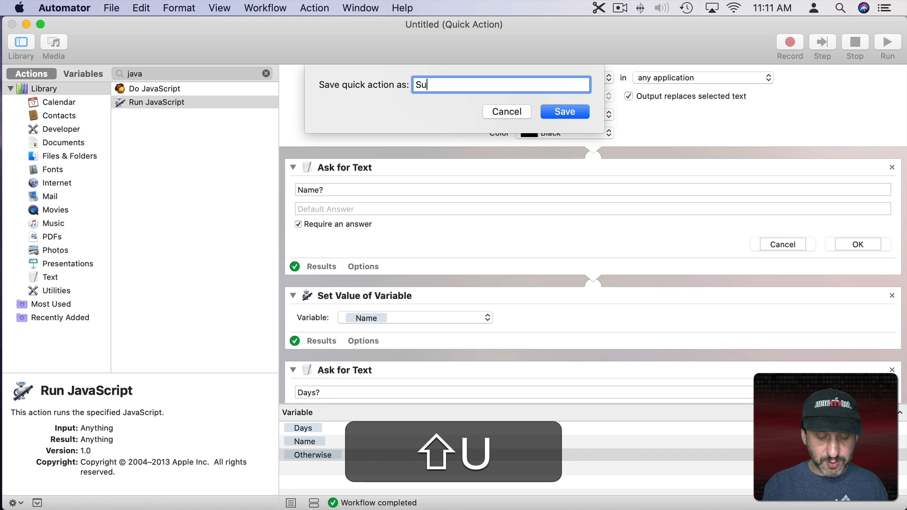
pyautogui.write('pport Respo')
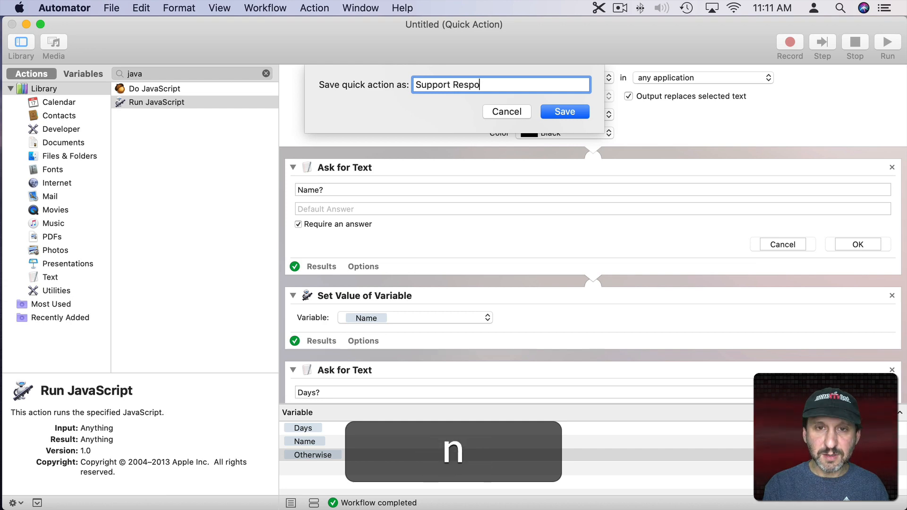
pyautogui.click(564, 111)
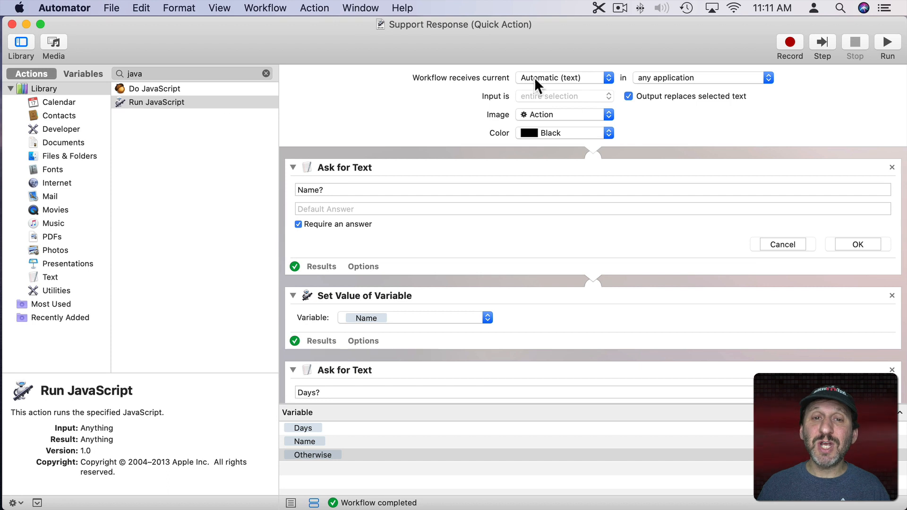
pyautogui.moveTo(469, 92)
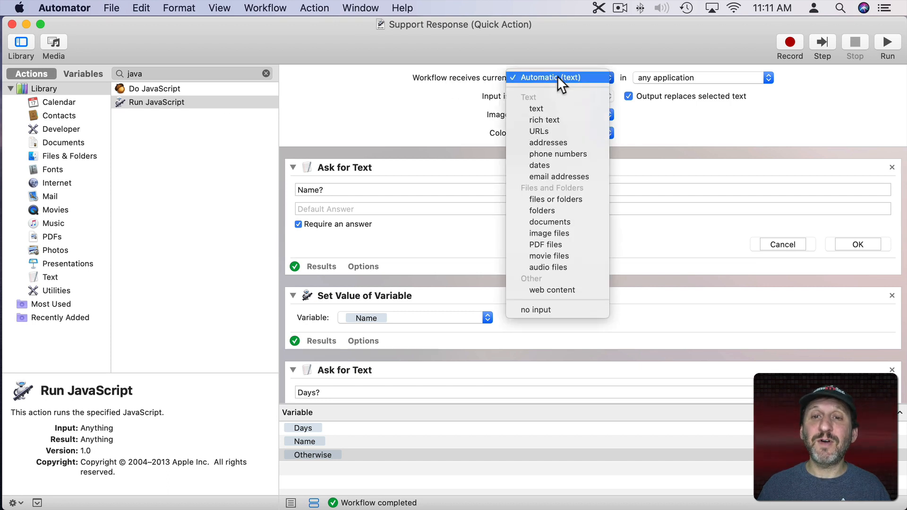
# Set 'Workflow receives current' to no input, keeping output replacing selected text, and save.
pyautogui.click(536, 310)
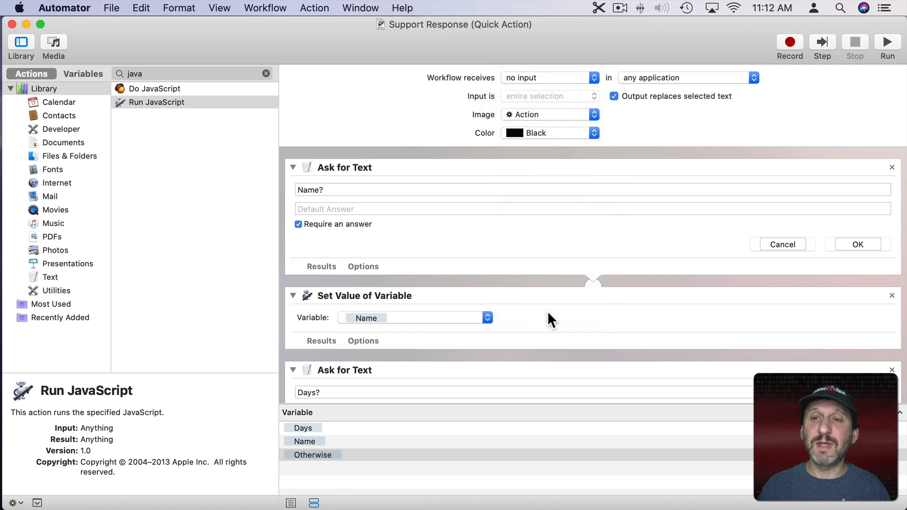
pyautogui.moveTo(466, 406)
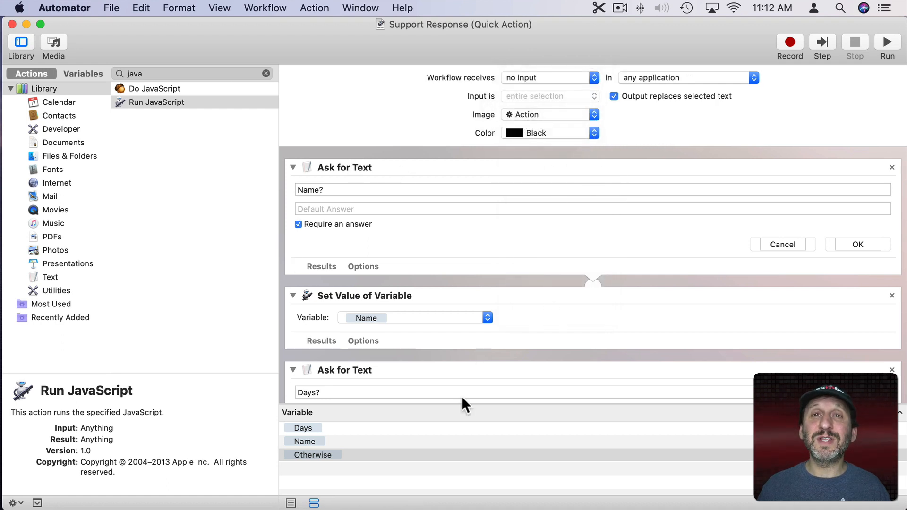
pyautogui.moveTo(619, 119)
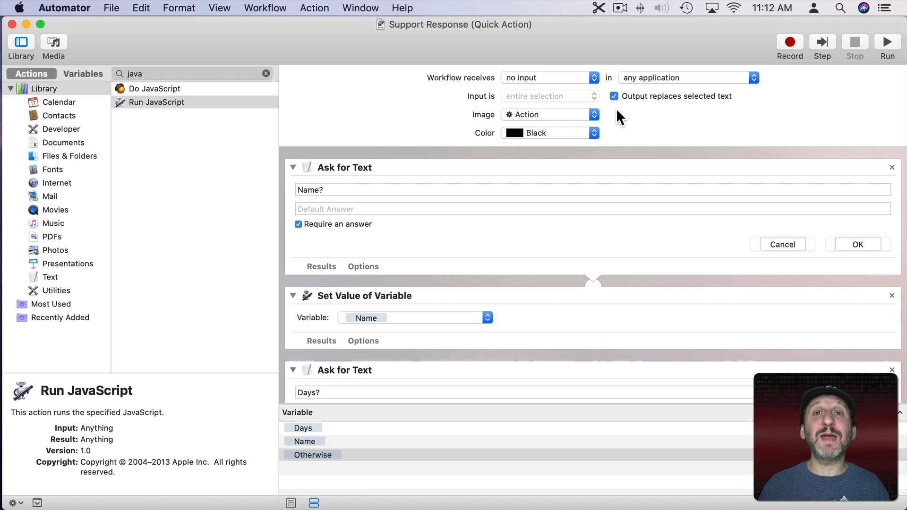
pyautogui.moveTo(613, 98)
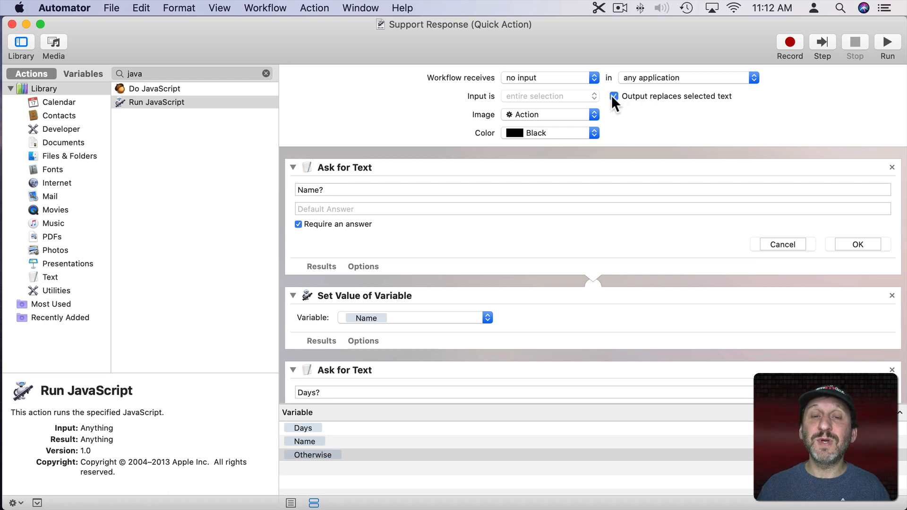
pyautogui.moveTo(682, 103)
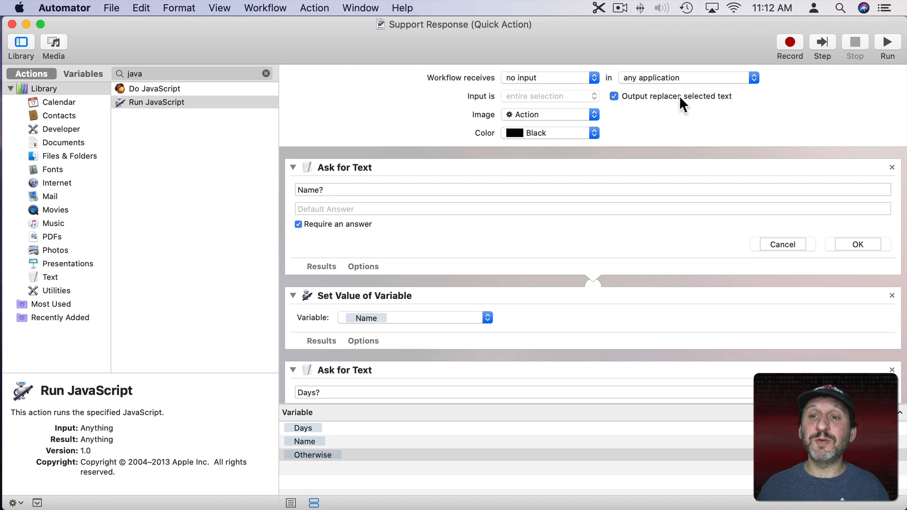
pyautogui.moveTo(535, 87)
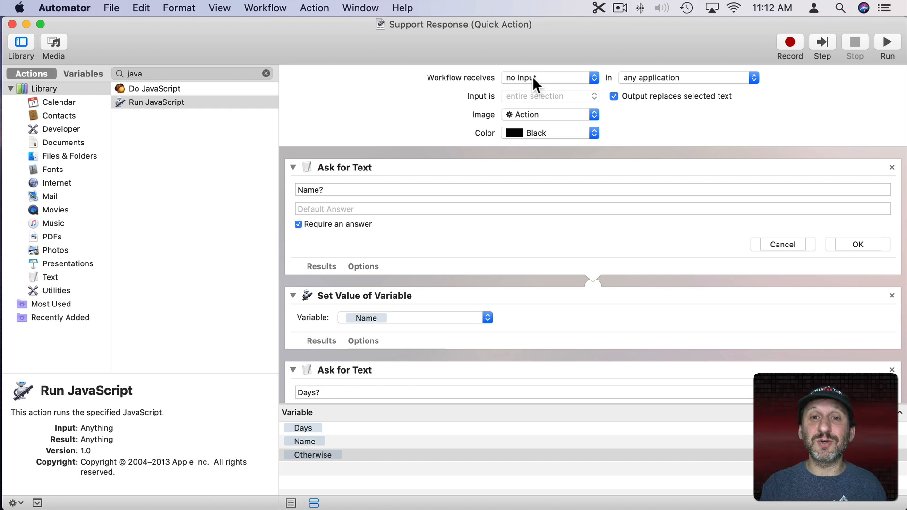
pyautogui.press('cmd')
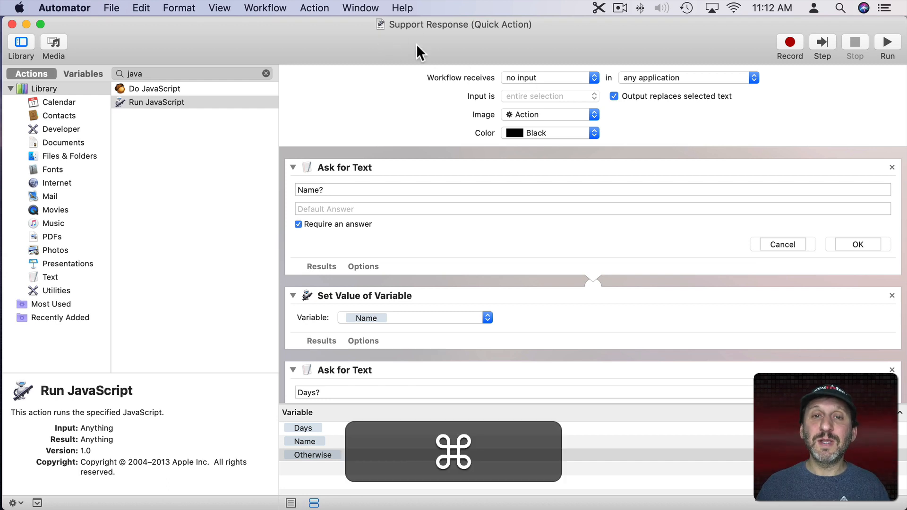
pyautogui.moveTo(71, 14)
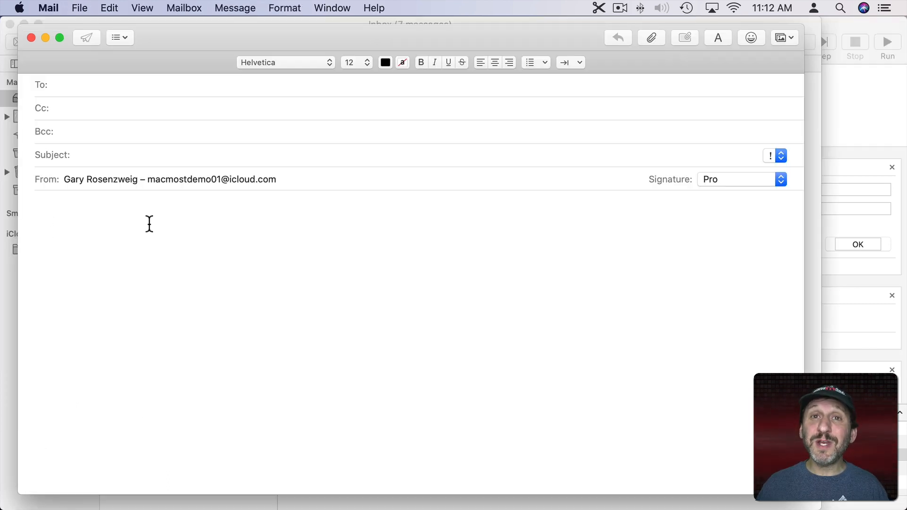
pyautogui.moveTo(73, 61)
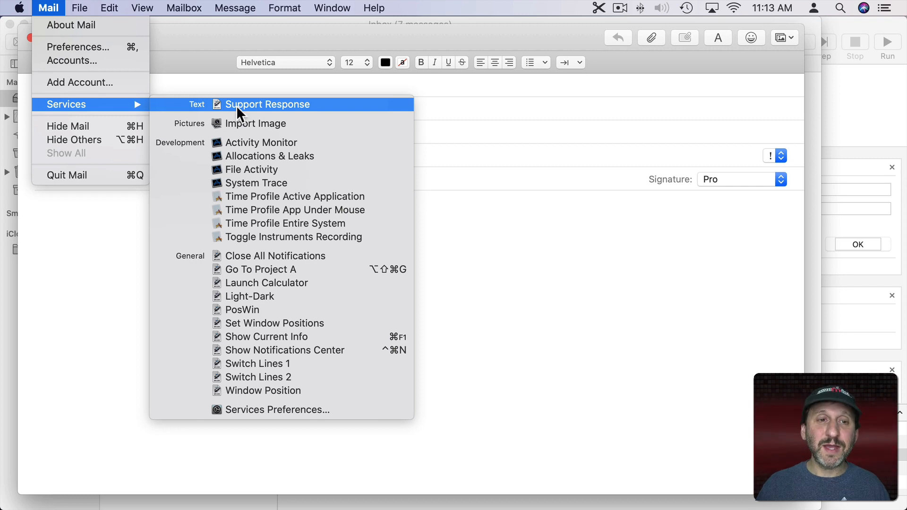
# Run Mail > Services > Support Response with name Mark, 3 days and 'try calling' to fill the message body.
pyautogui.click(266, 104)
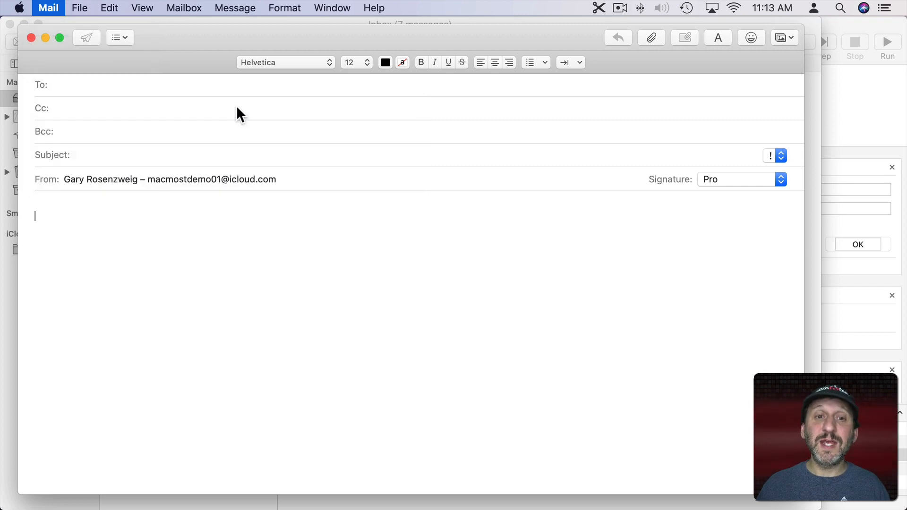
pyautogui.write('Ma')
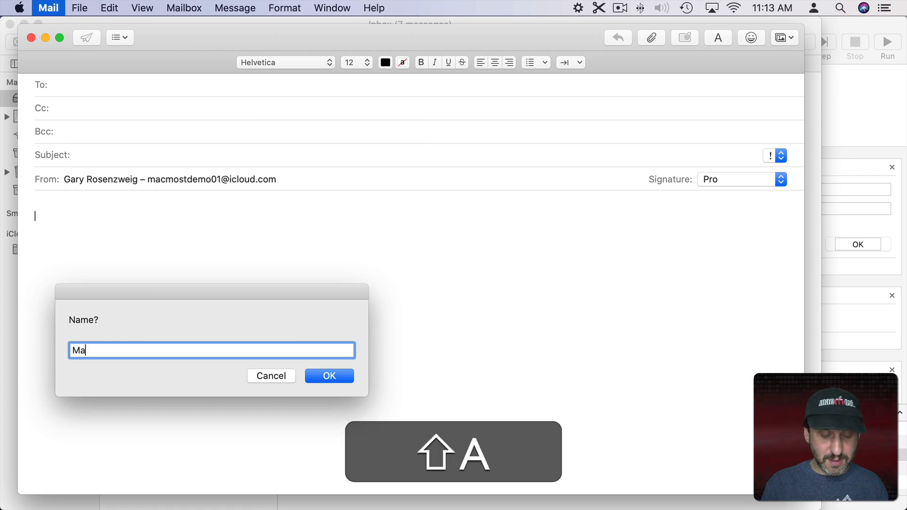
pyautogui.write('rk')
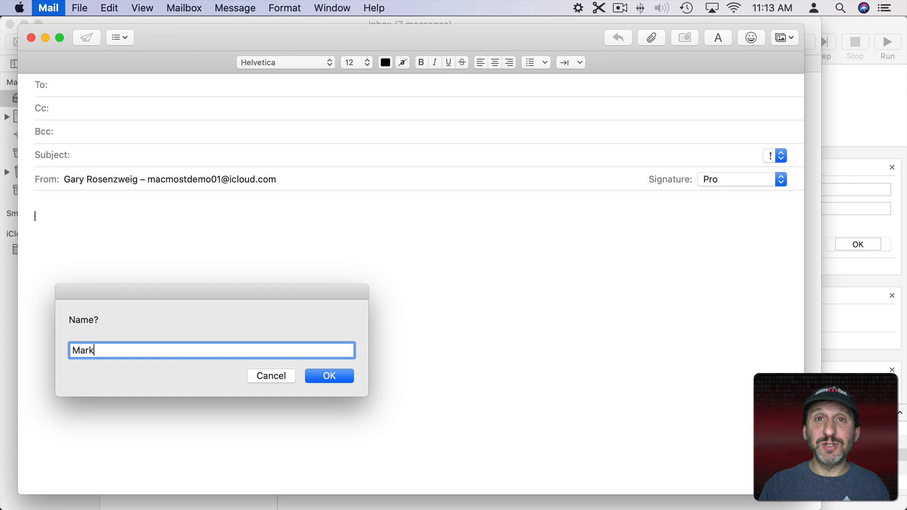
pyautogui.press('return')
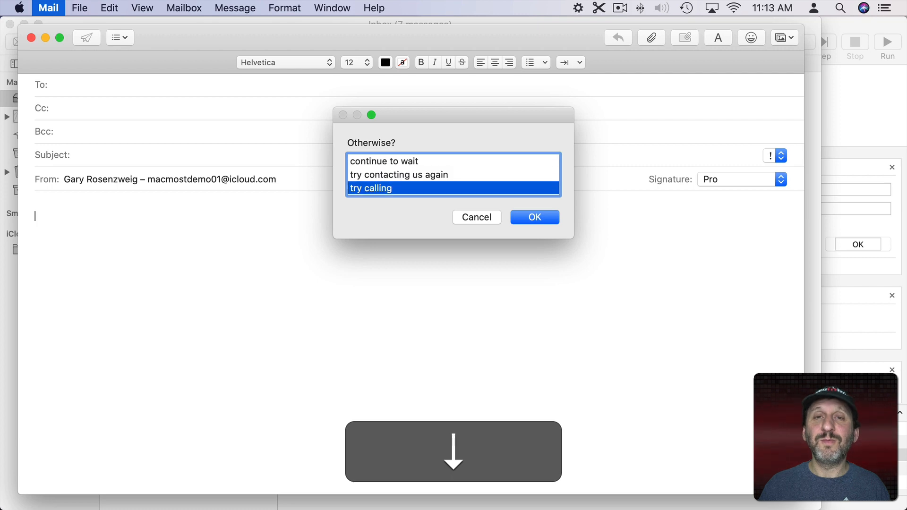
pyautogui.click(533, 217)
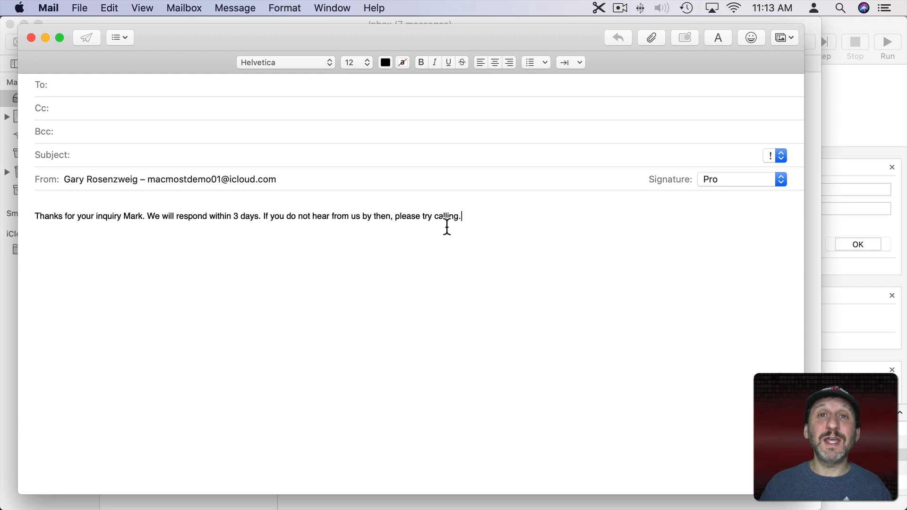
pyautogui.moveTo(223, 55)
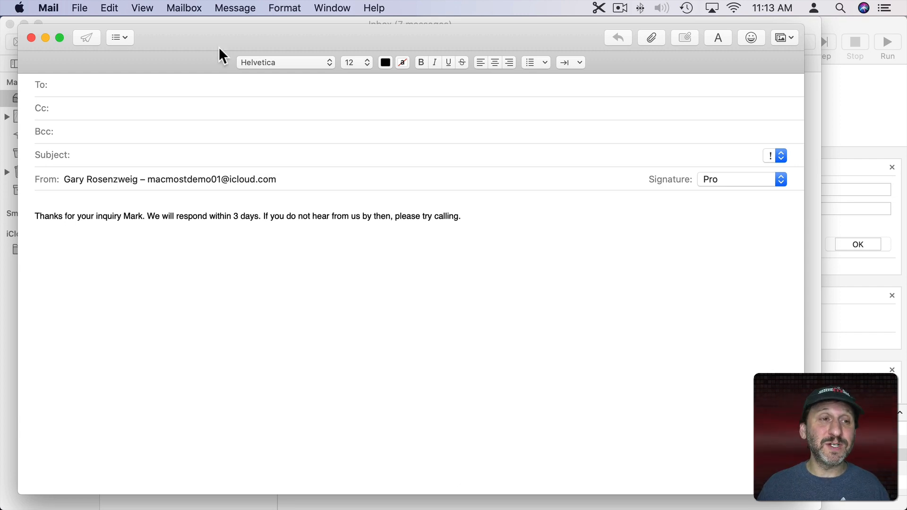
# From Mail's Services Preferences, select Support Response in the shortcuts list and begin adding its shortcut.
pyautogui.click(47, 8)
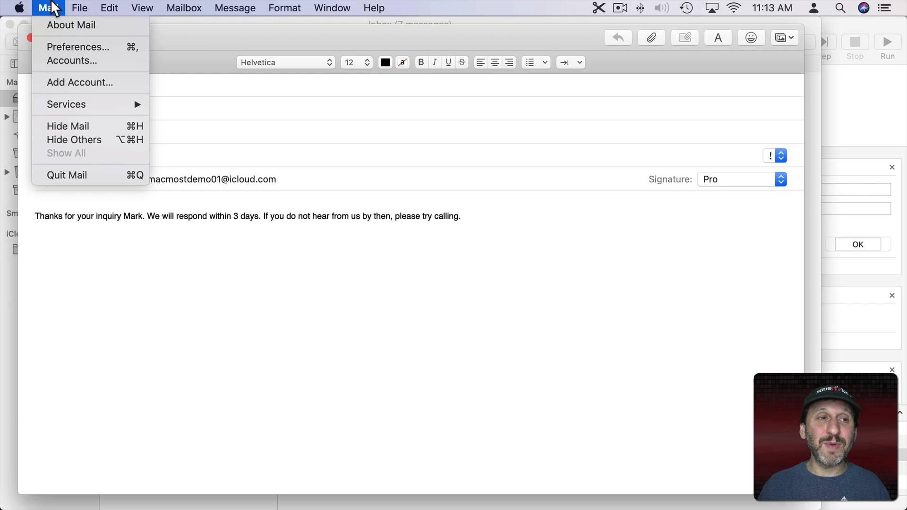
pyautogui.moveTo(66, 104)
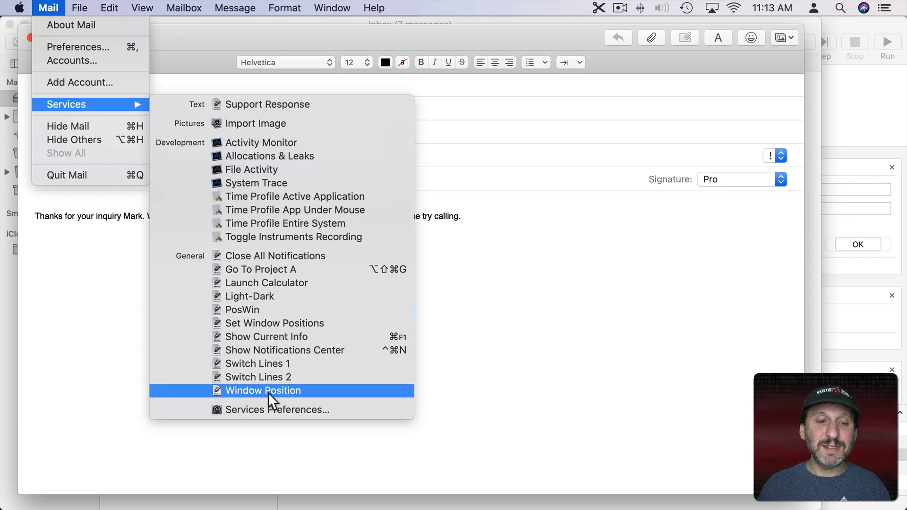
pyautogui.click(262, 390)
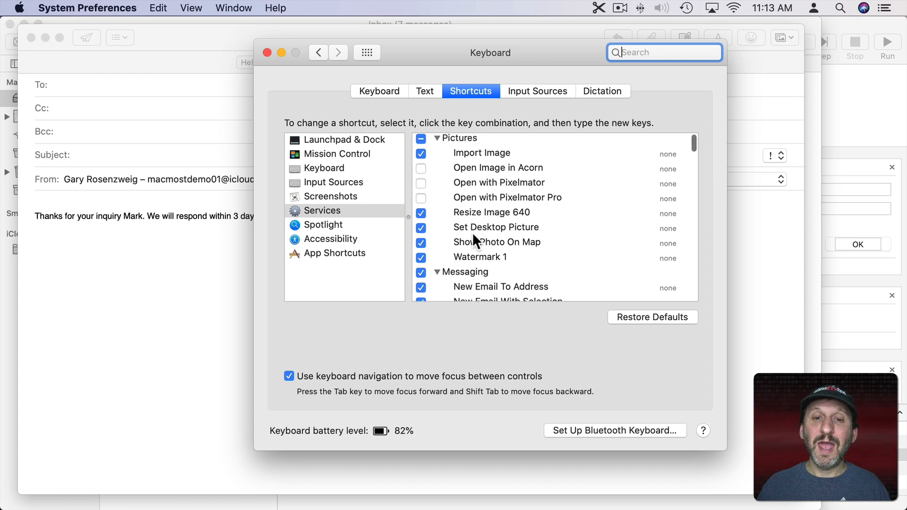
pyautogui.scroll(-3)
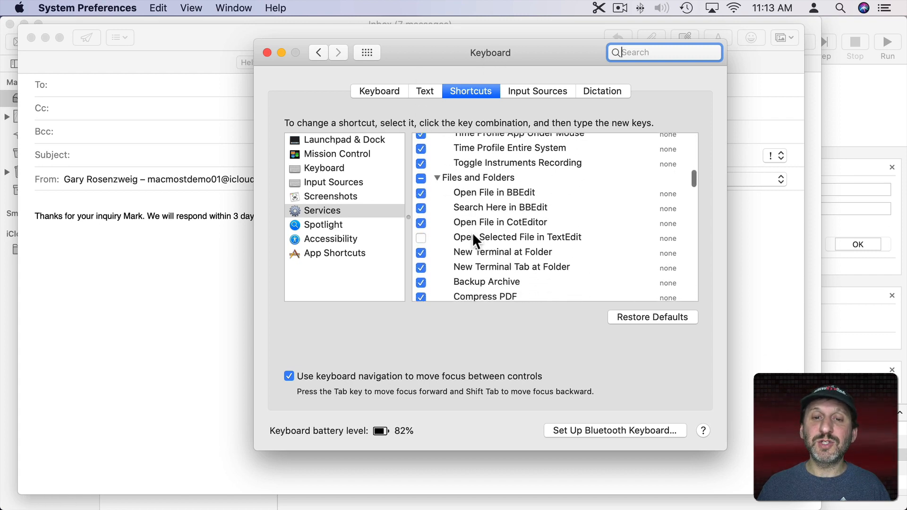
pyautogui.scroll(-3)
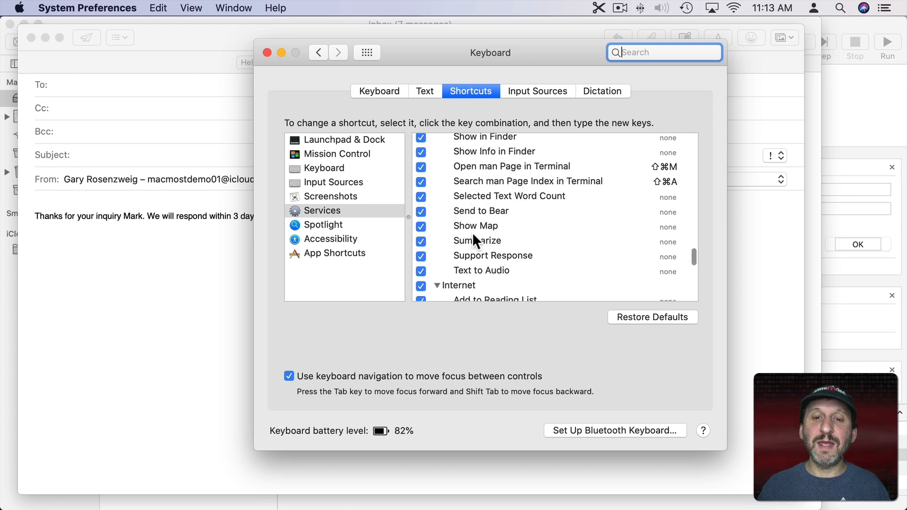
pyautogui.moveTo(420, 257)
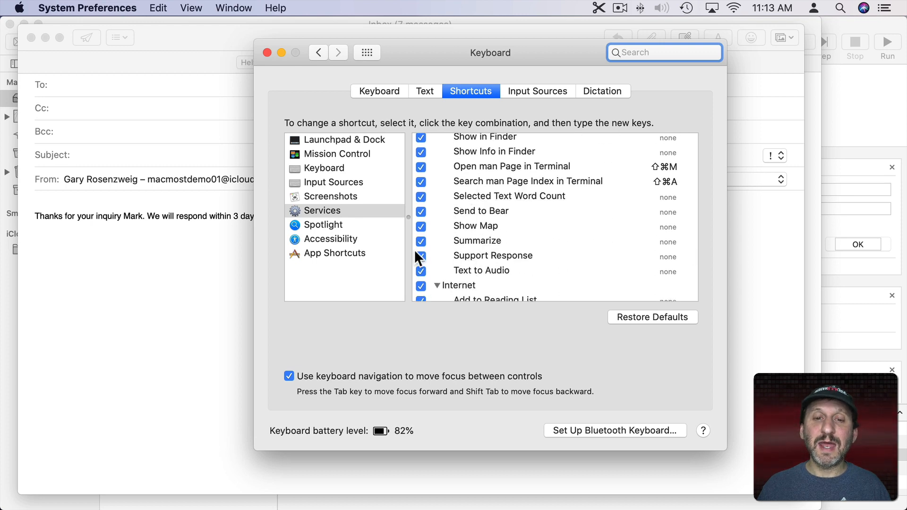
pyautogui.click(493, 256)
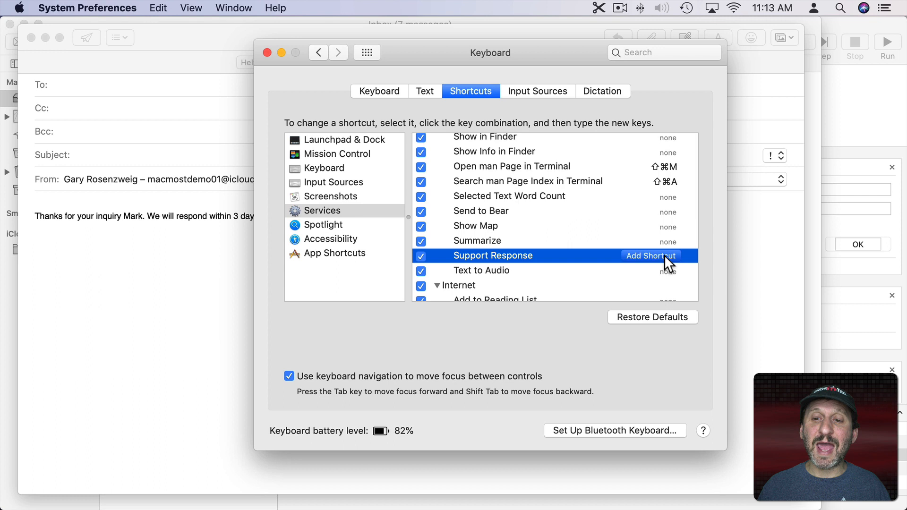
pyautogui.click(650, 256)
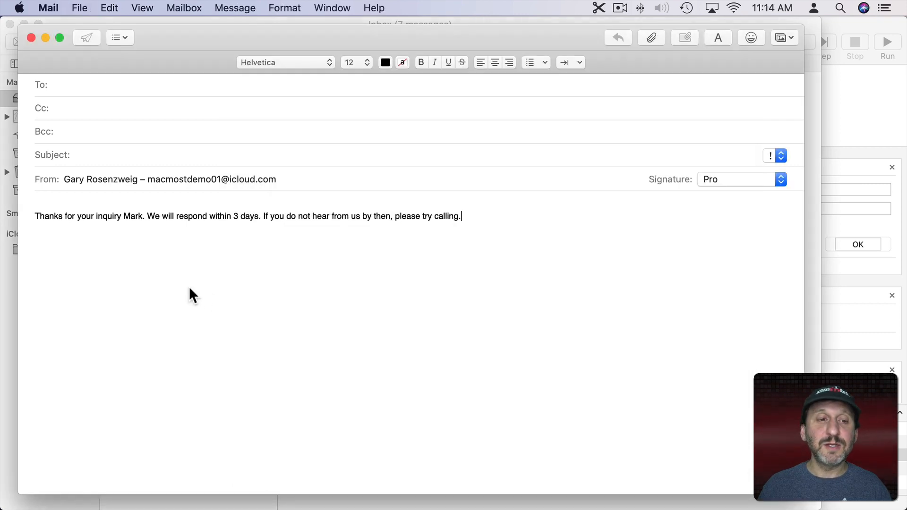
# Clear the body and run Support Response via Ctrl+Option+Cmd+R for Mark, 7 days, 'continue to wait'.
pyautogui.press('delete')
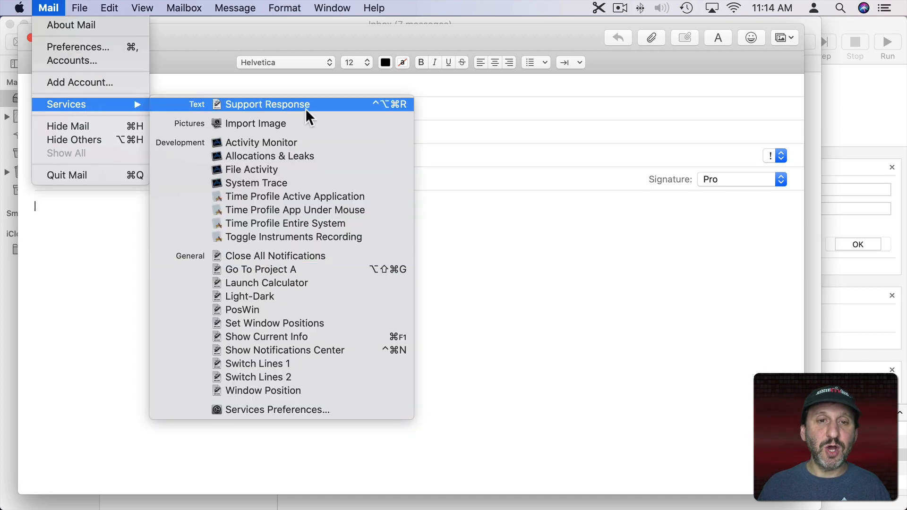
pyautogui.moveTo(550, 218)
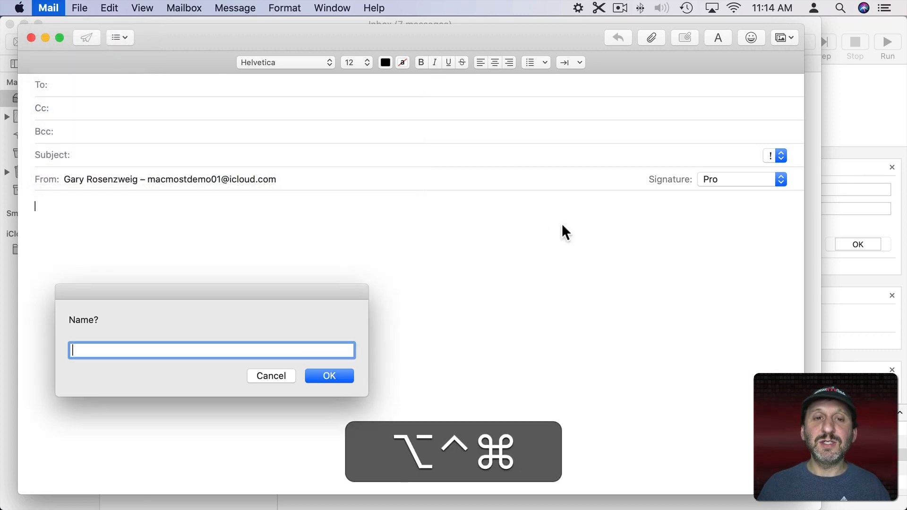
pyautogui.write('Mark')
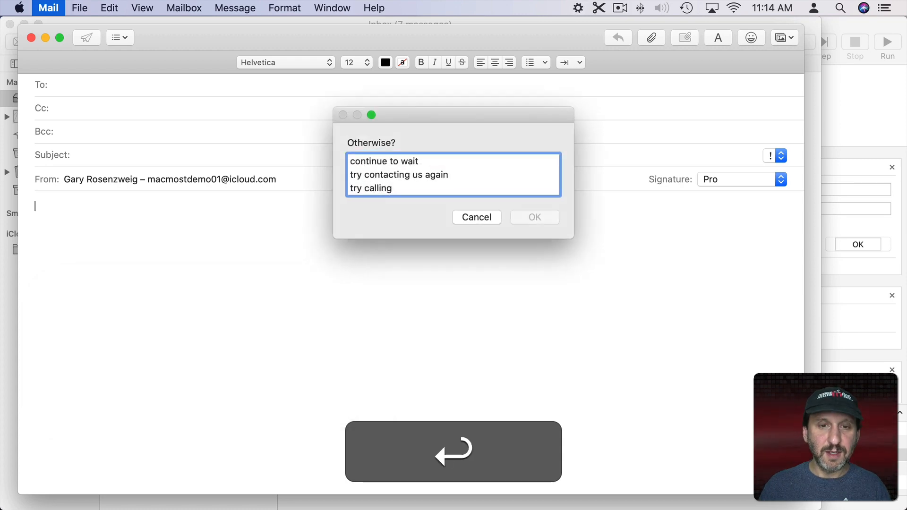
pyautogui.click(533, 217)
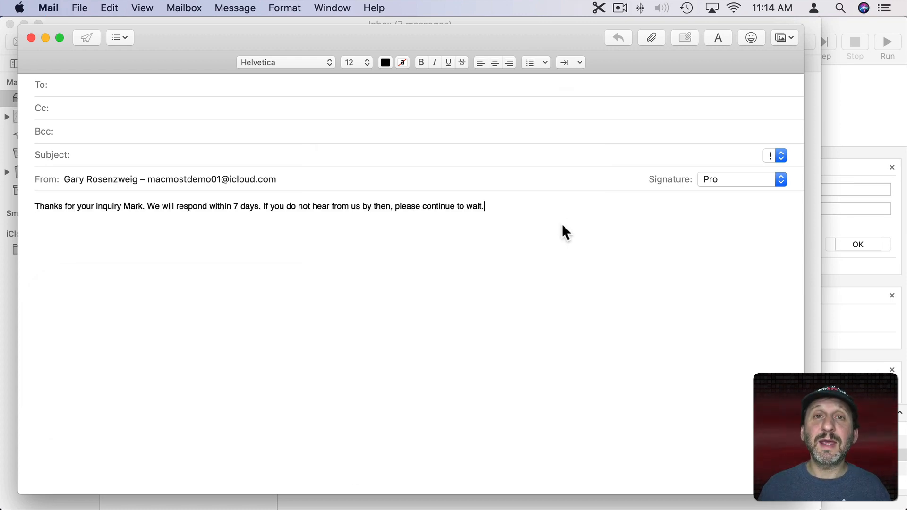